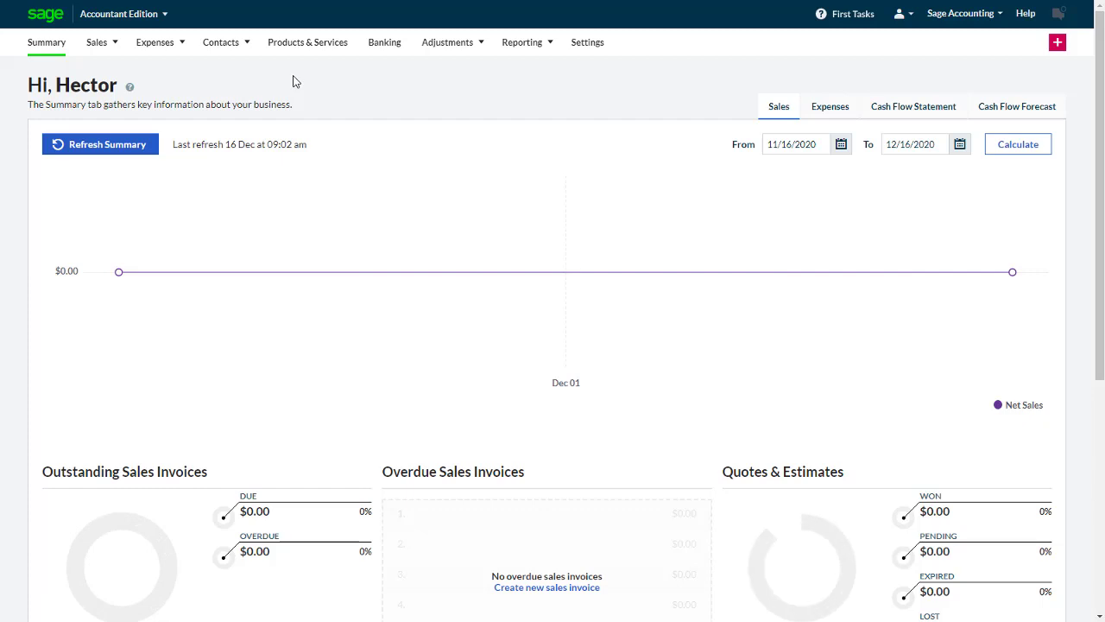
- Check the Active and Invited clients tabs in My Clients, ending on Active clients
left_click(118, 14)
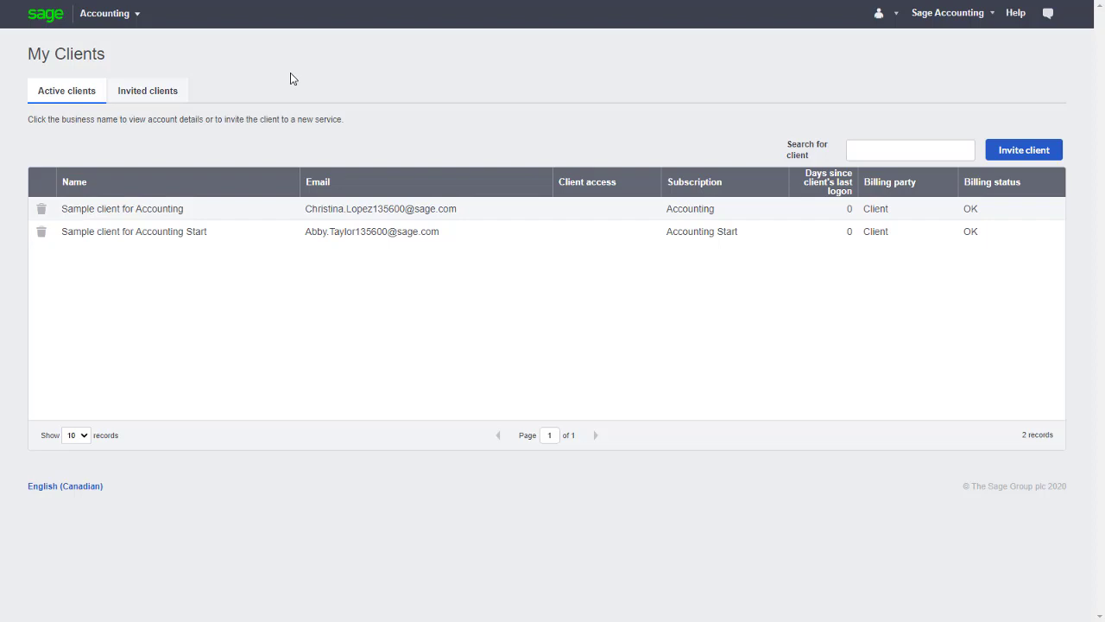
left_click(67, 91)
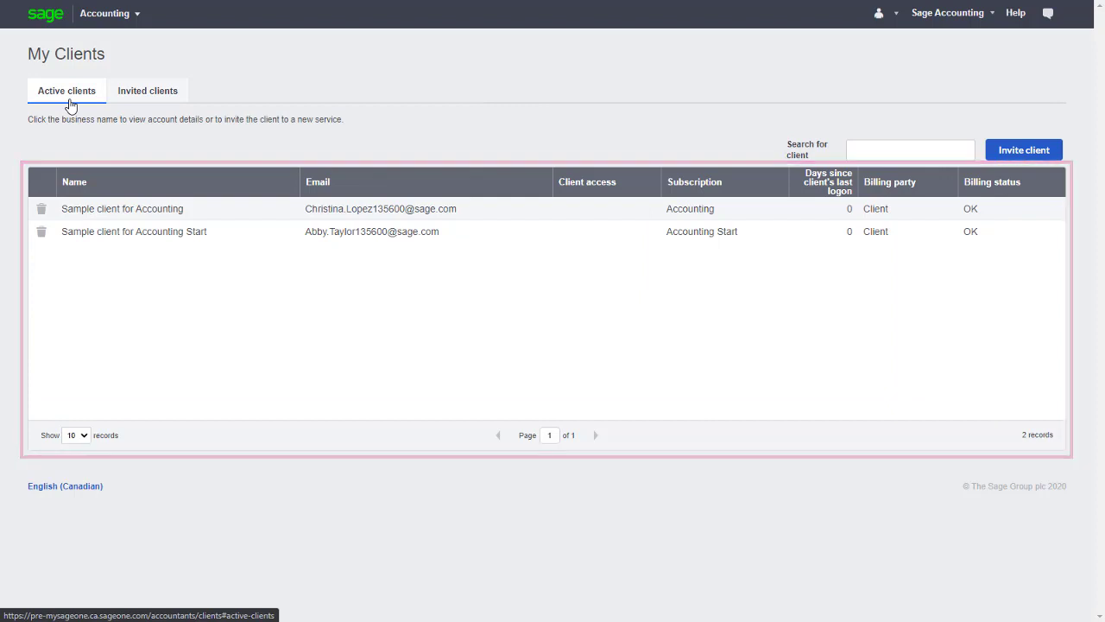
left_click(148, 91)
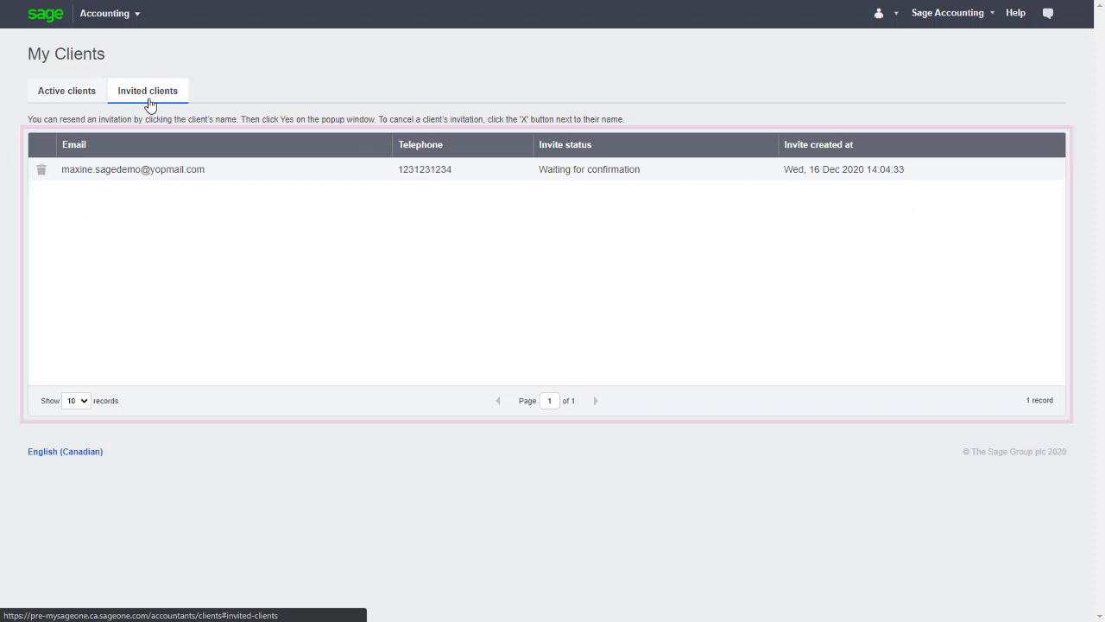
left_click(67, 91)
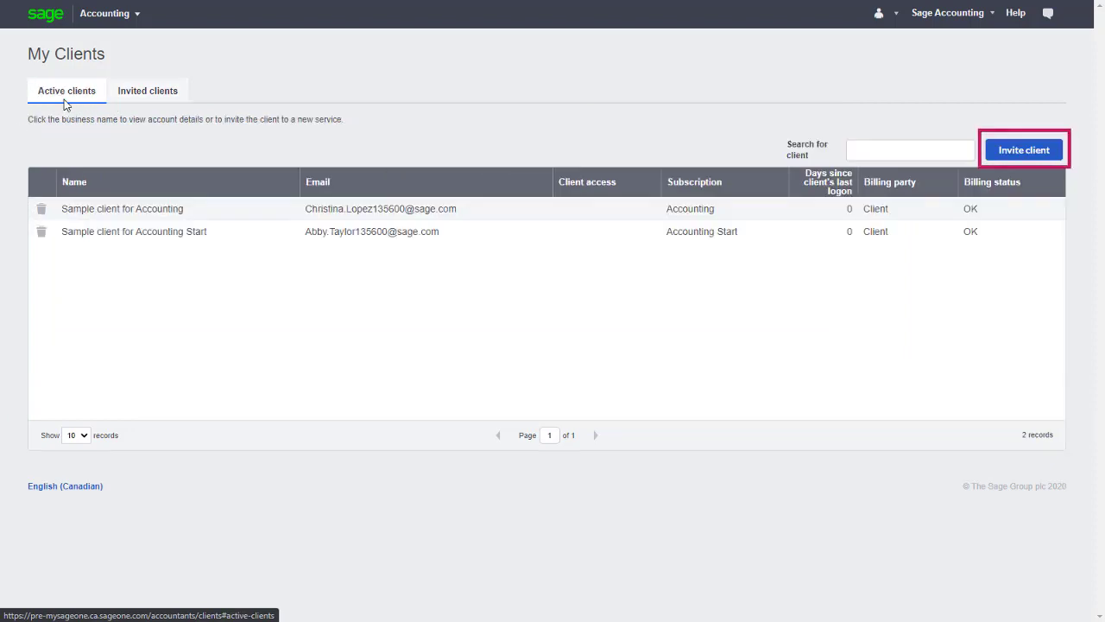
mouse_move(763, 149)
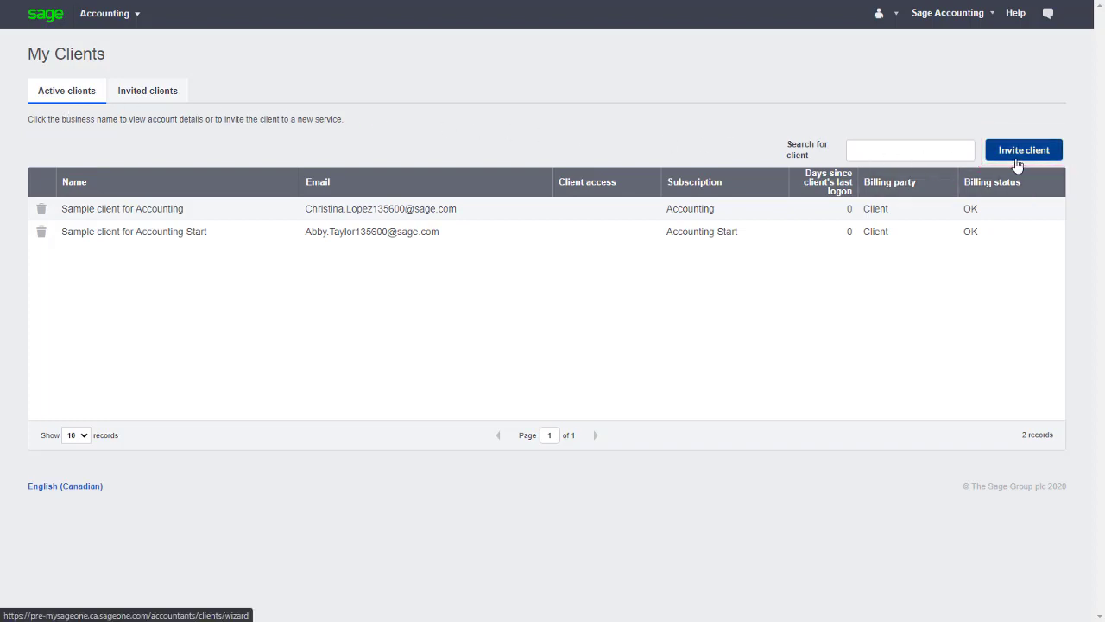
- Start a client invitation and choose 'No - Accountant pays for subscription'
left_click(1023, 150)
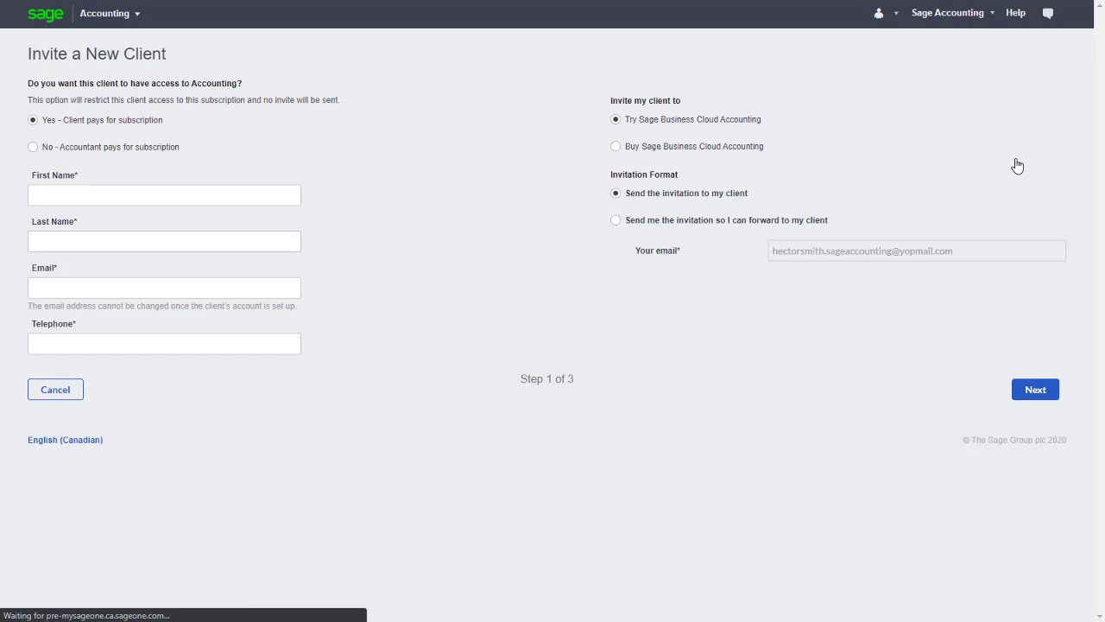
mouse_move(372, 154)
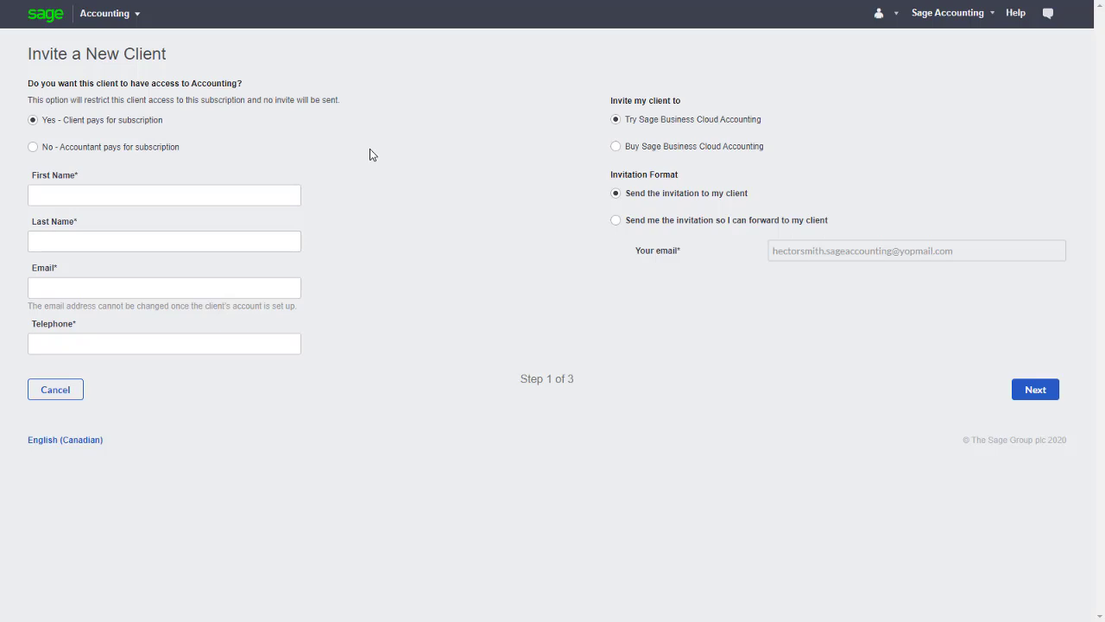
mouse_move(248, 169)
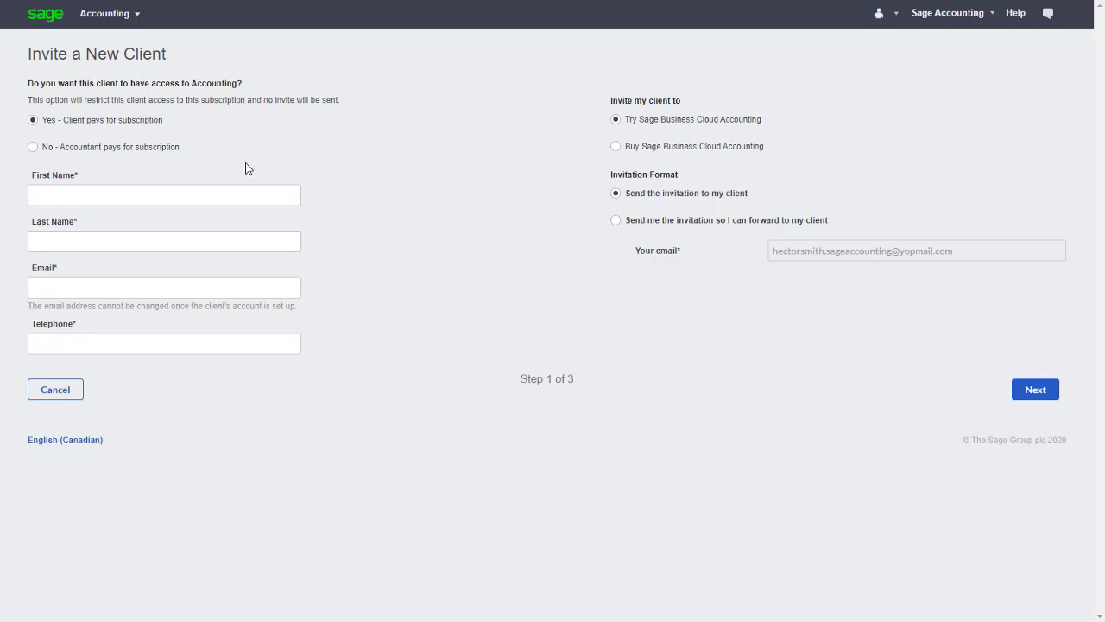
left_click(33, 146)
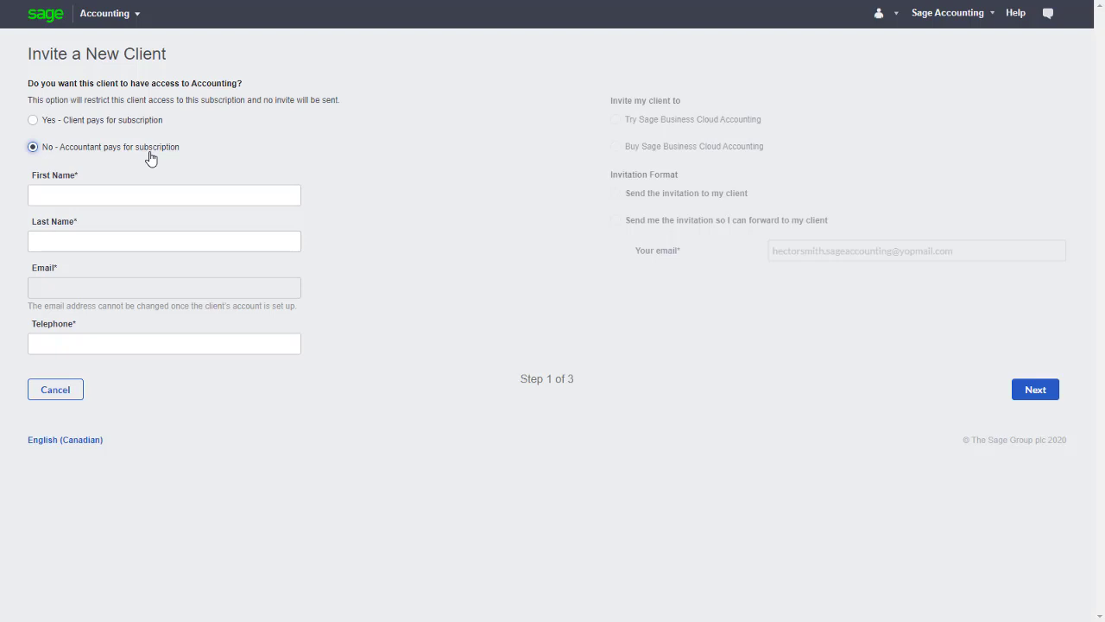
mouse_move(146, 132)
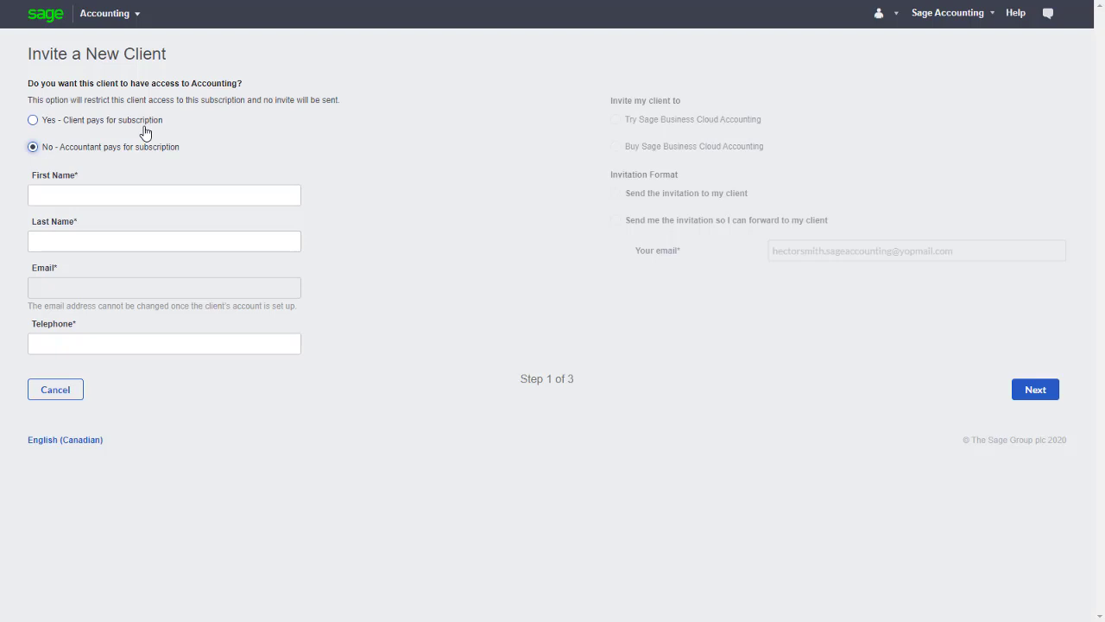
left_click(33, 120)
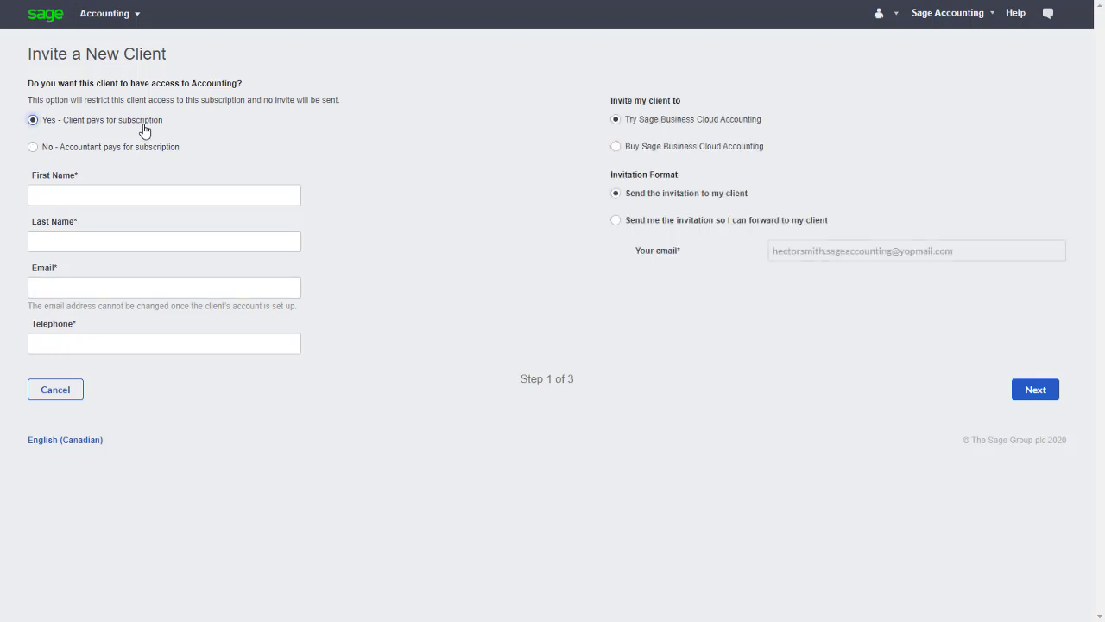
left_click(615, 146)
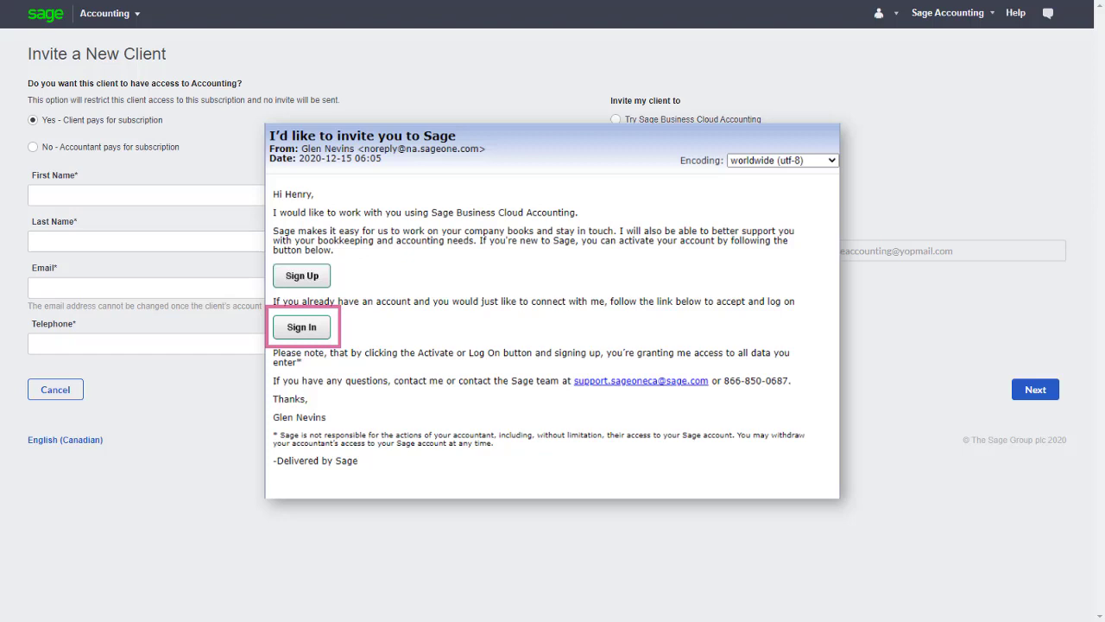
left_click(33, 147)
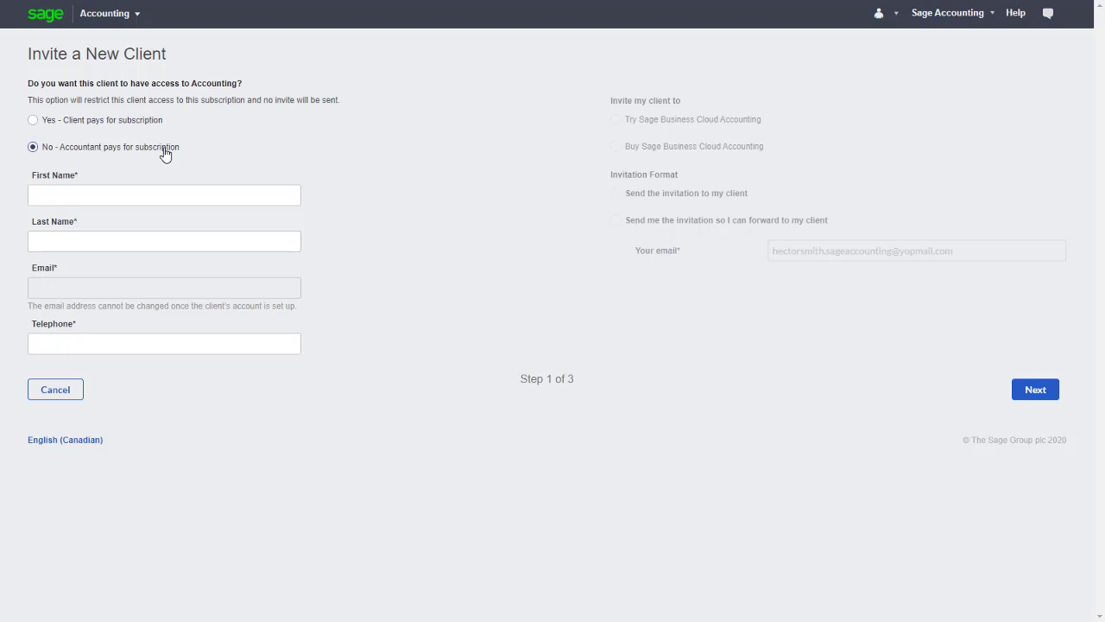
left_click(164, 194)
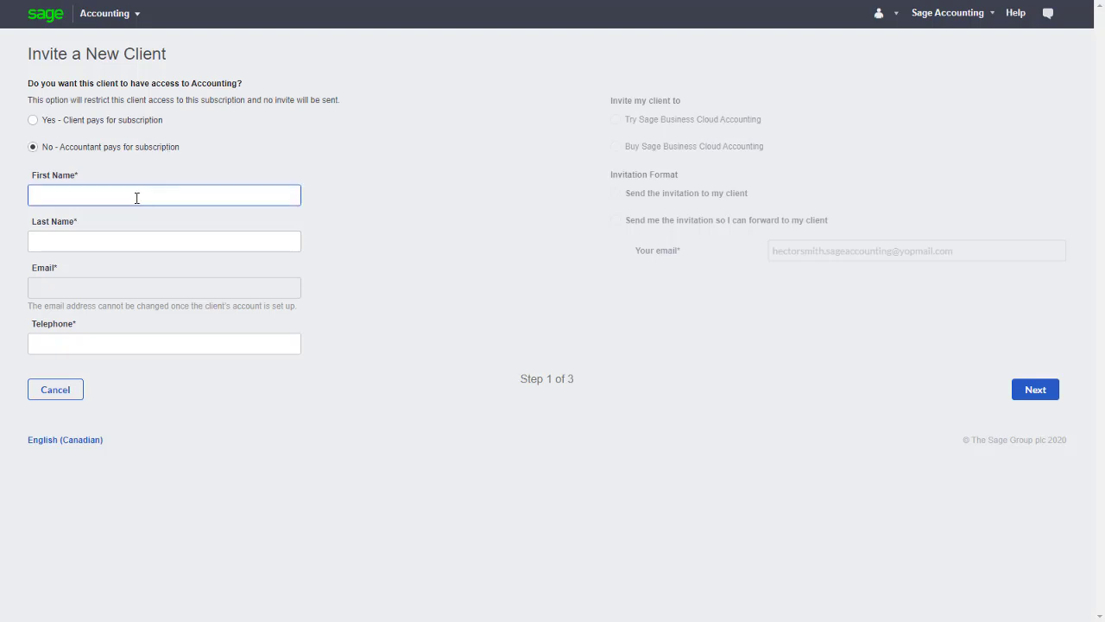
- Enter the client's name and telephone 604123123, then continue to subscription options
type("Joanne")
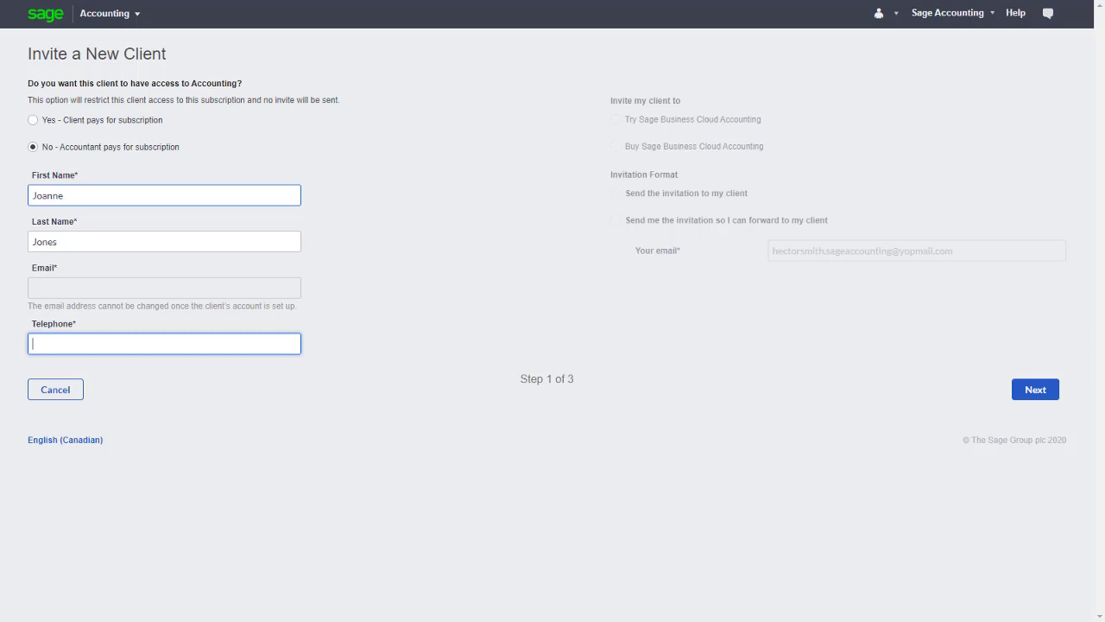
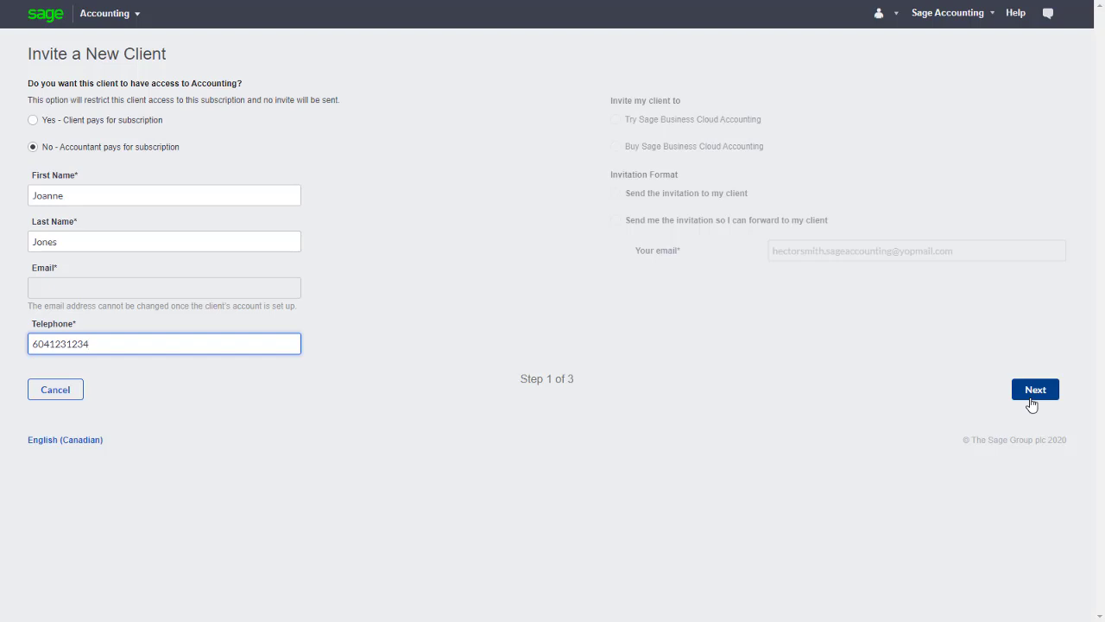
left_click(1035, 389)
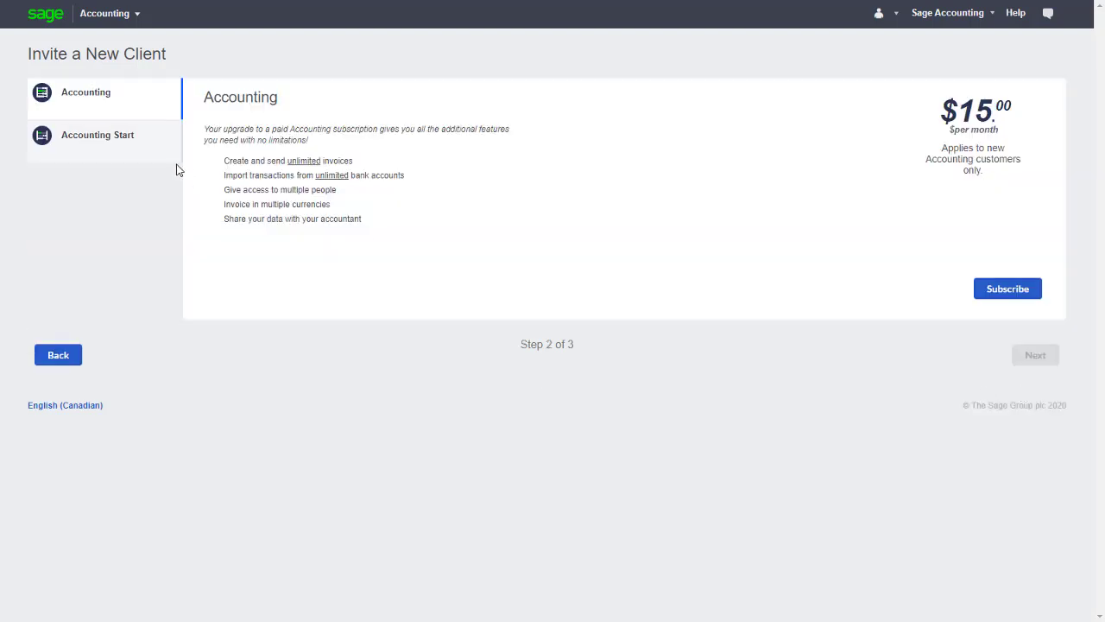
- Compare Accounting Start and Accounting, subscribe to the $15/month Accounting plan, and continue
left_click(86, 105)
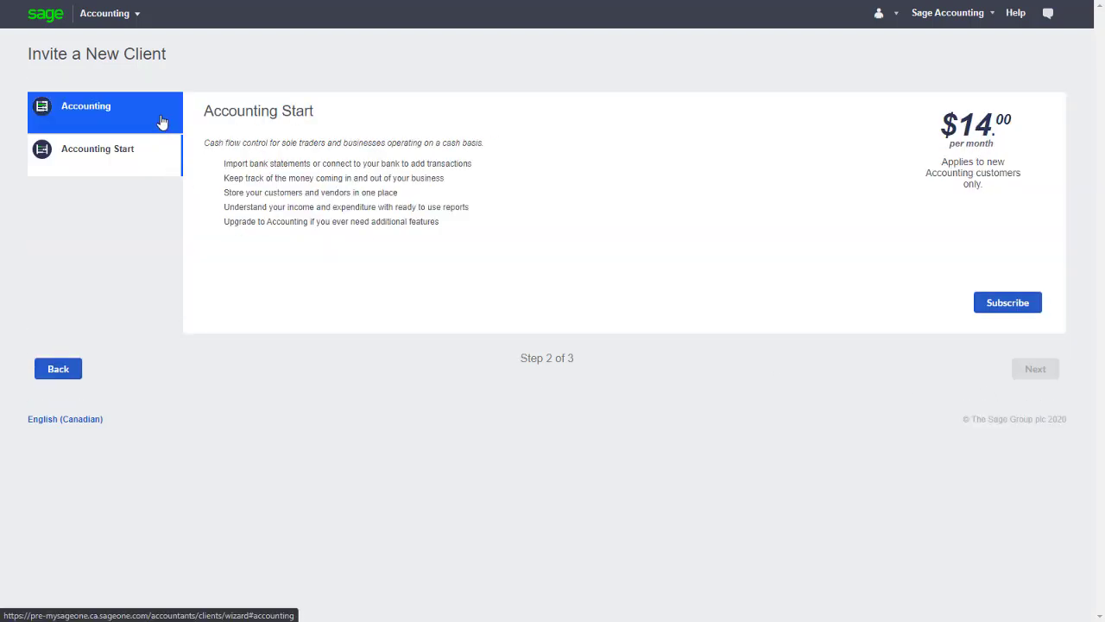
left_click(86, 105)
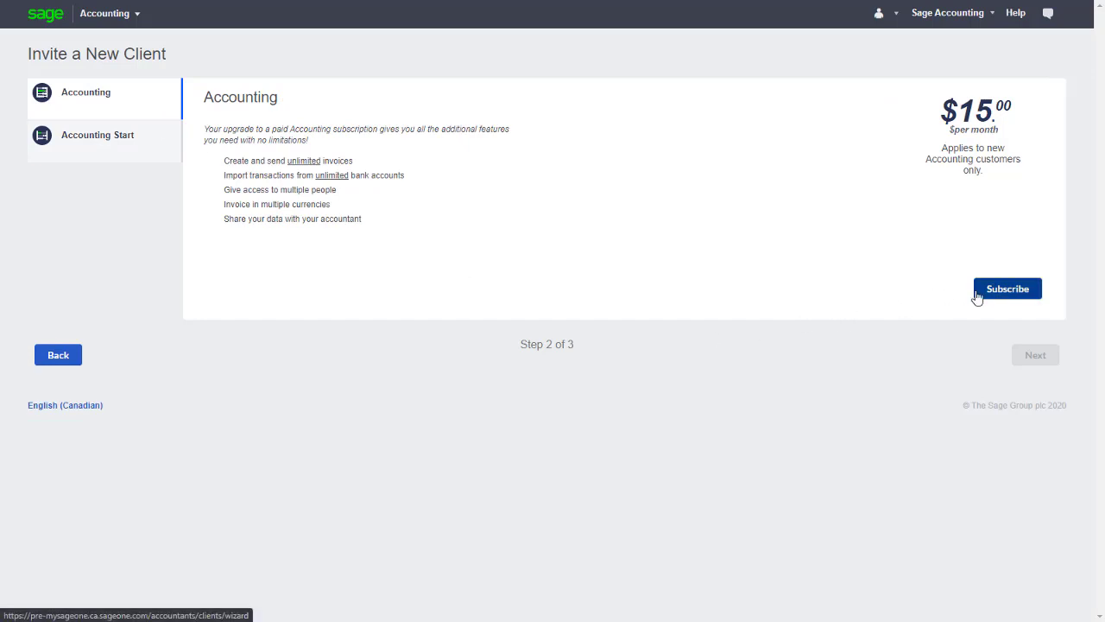
left_click(1007, 289)
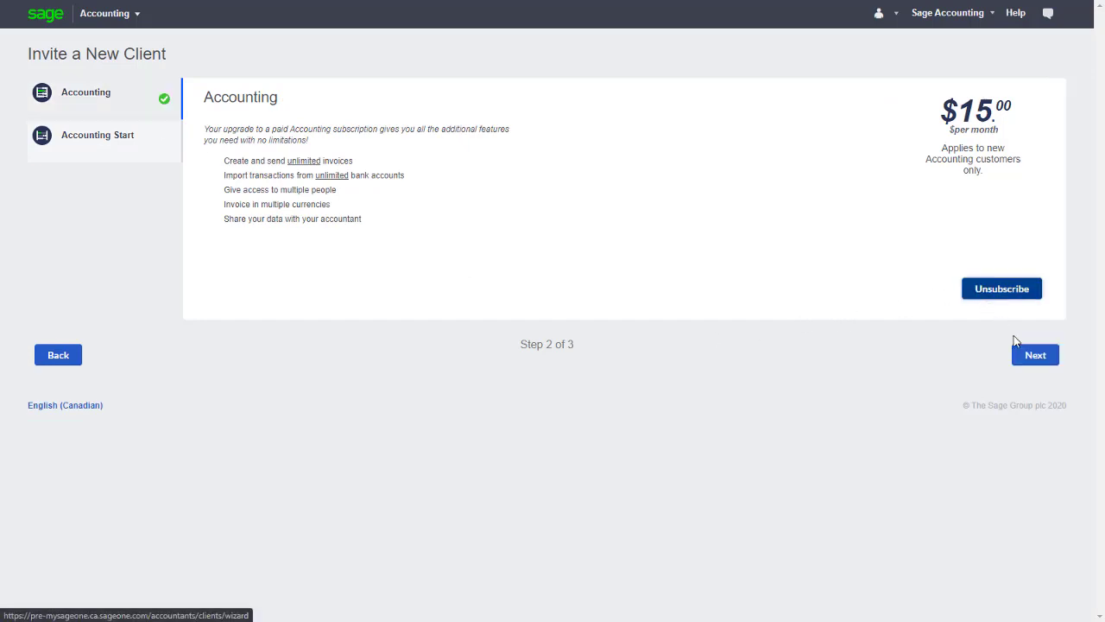
left_click(1035, 354)
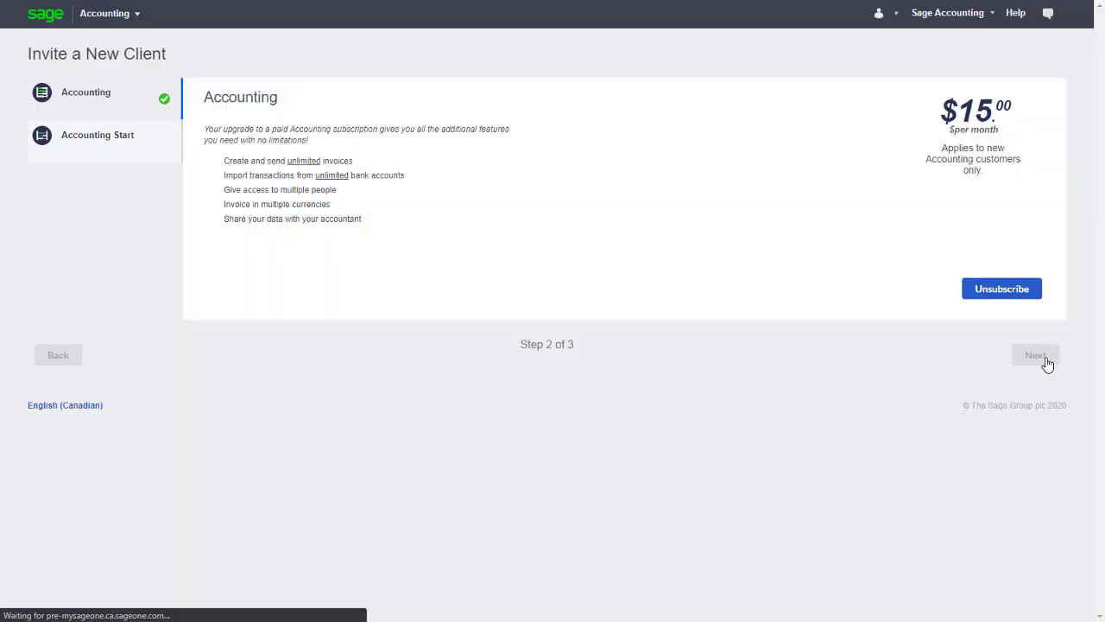
left_click(1035, 355)
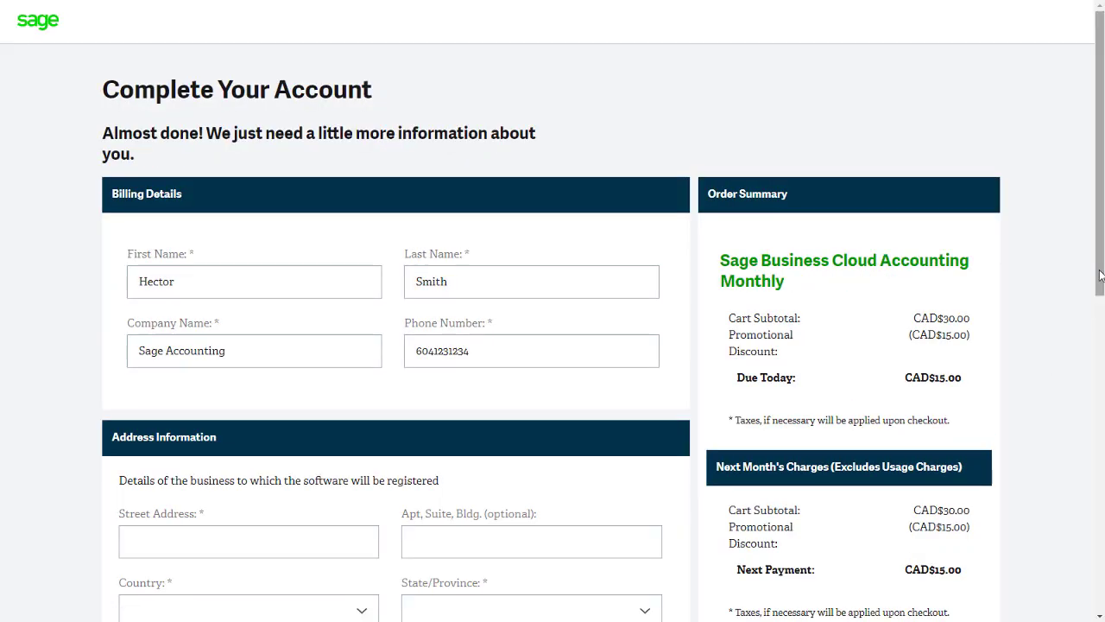
- Submit address details, place the Accounting subscription order, and finish at the confirmation page
scroll("down", 3)
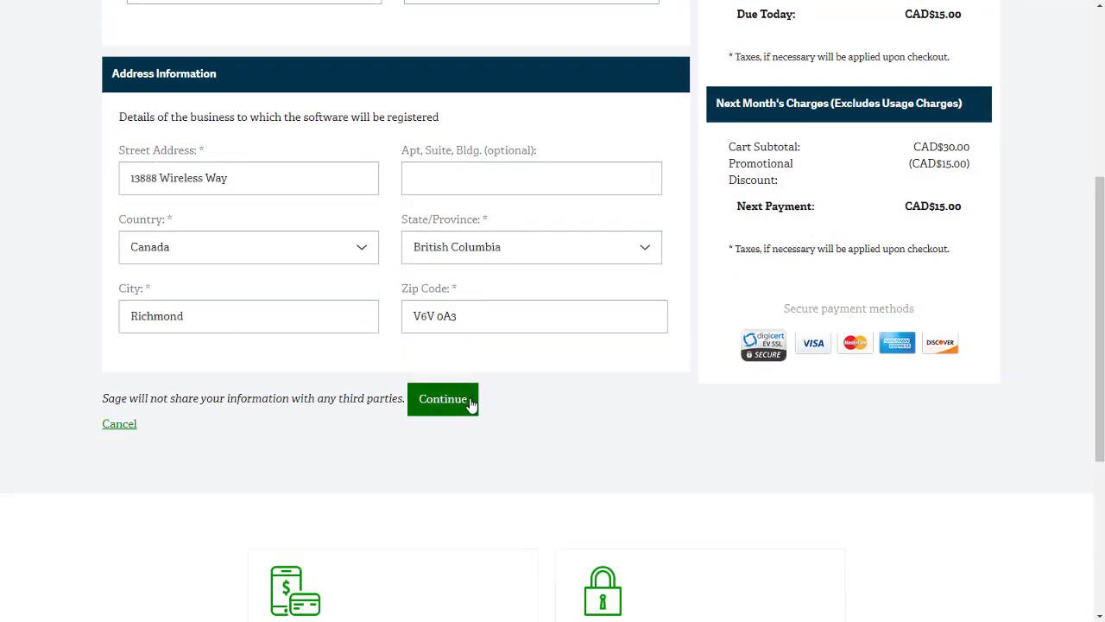
left_click(443, 398)
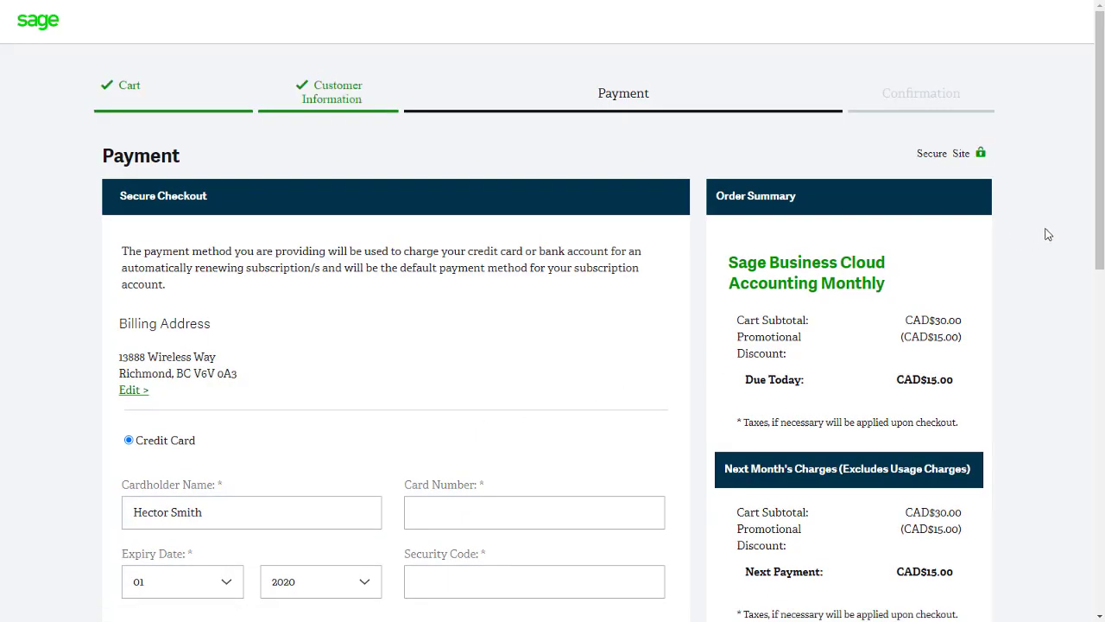
scroll("down", 3)
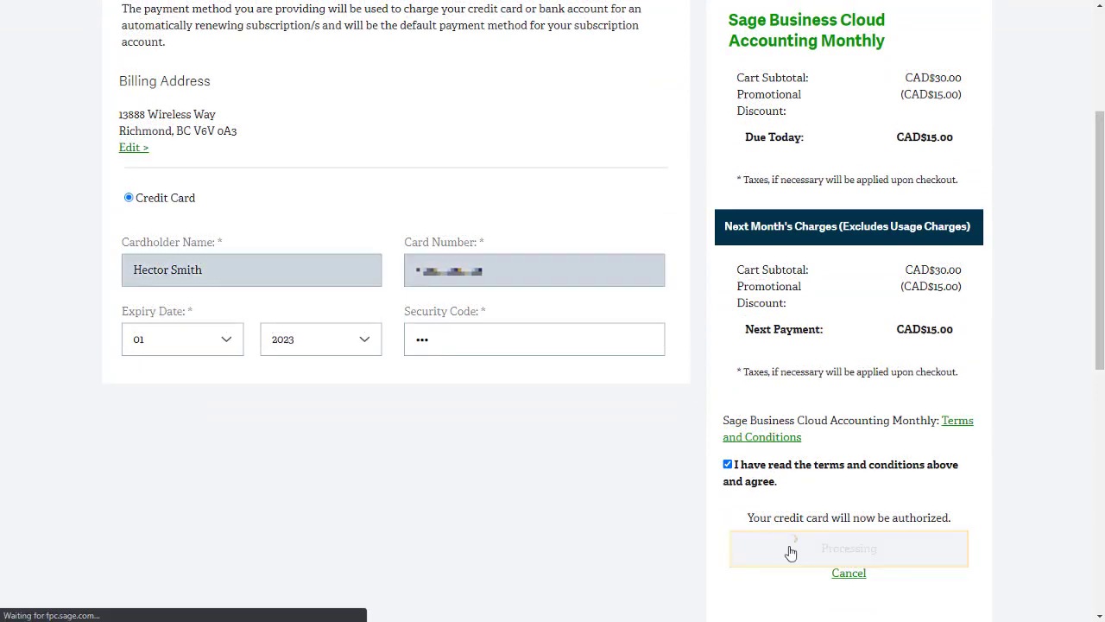
left_click(848, 547)
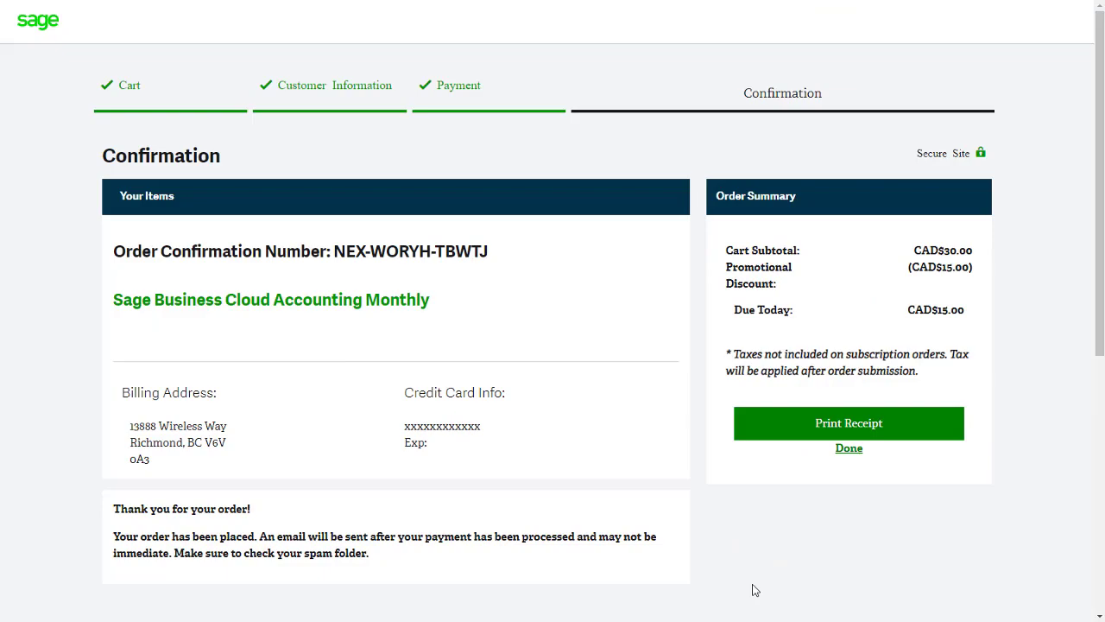
left_click(849, 448)
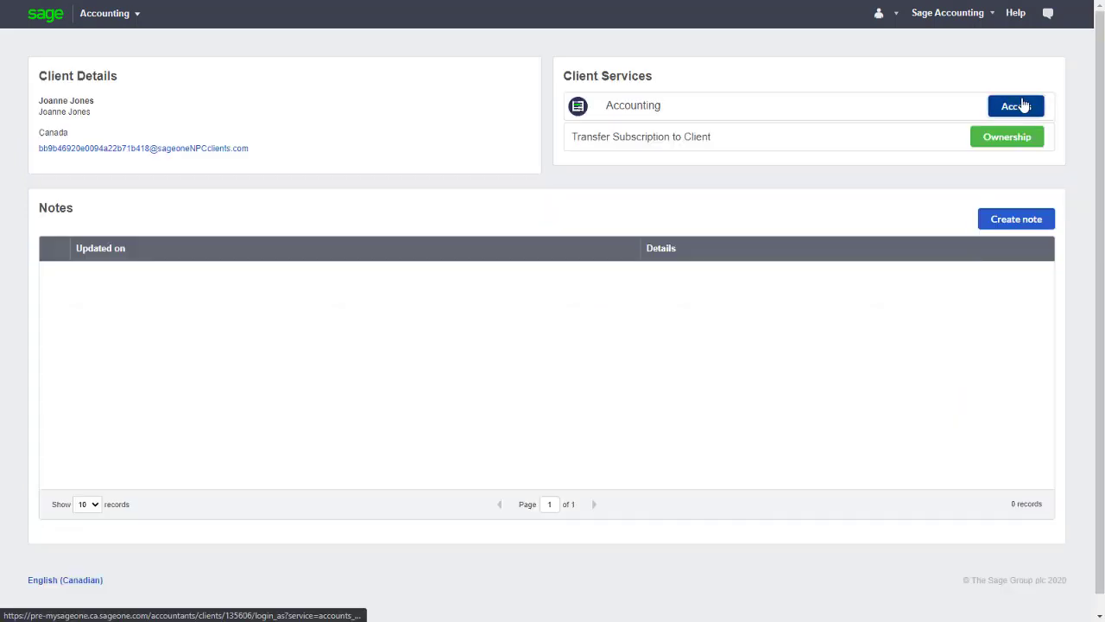
- Go back to My Clients and open a fresh Invite a New Client form
left_click(1016, 106)
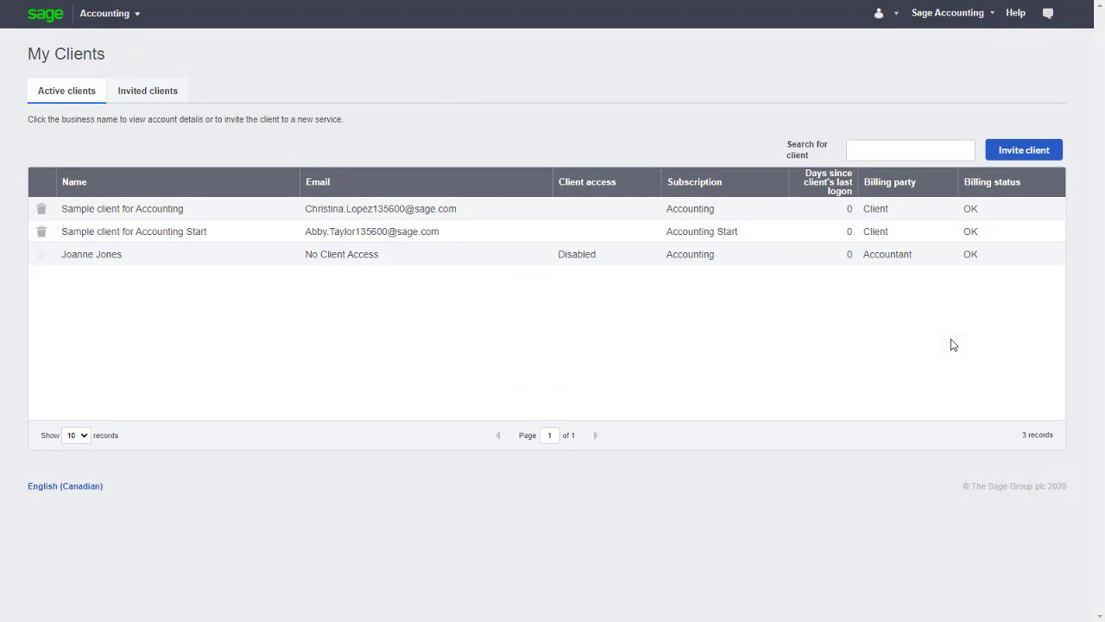
left_click(1023, 150)
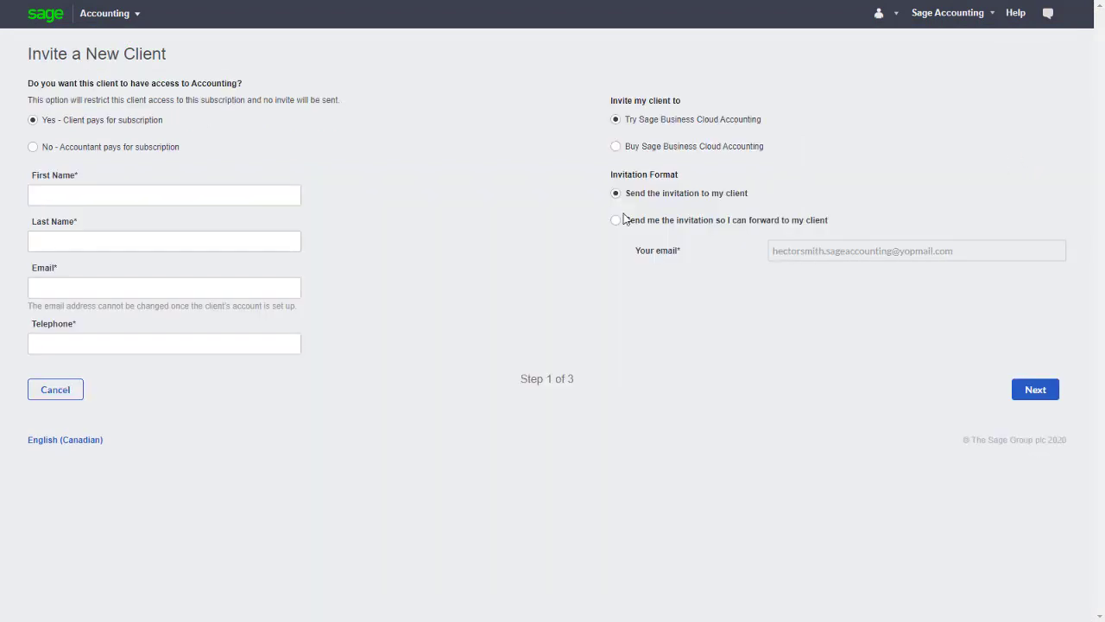
left_click(33, 145)
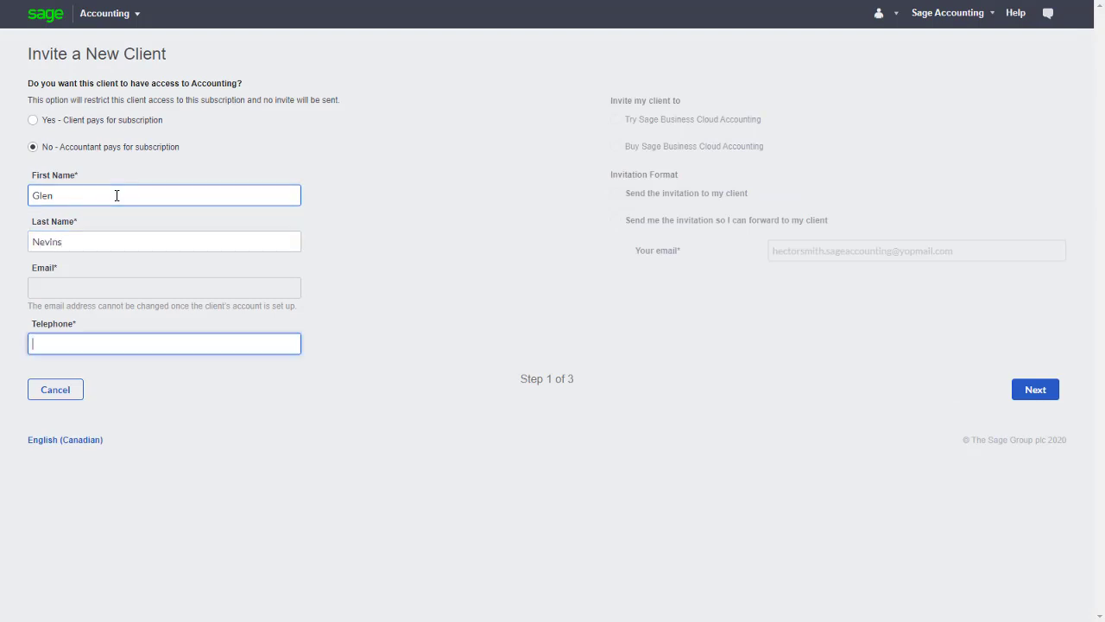
type("6941234567")
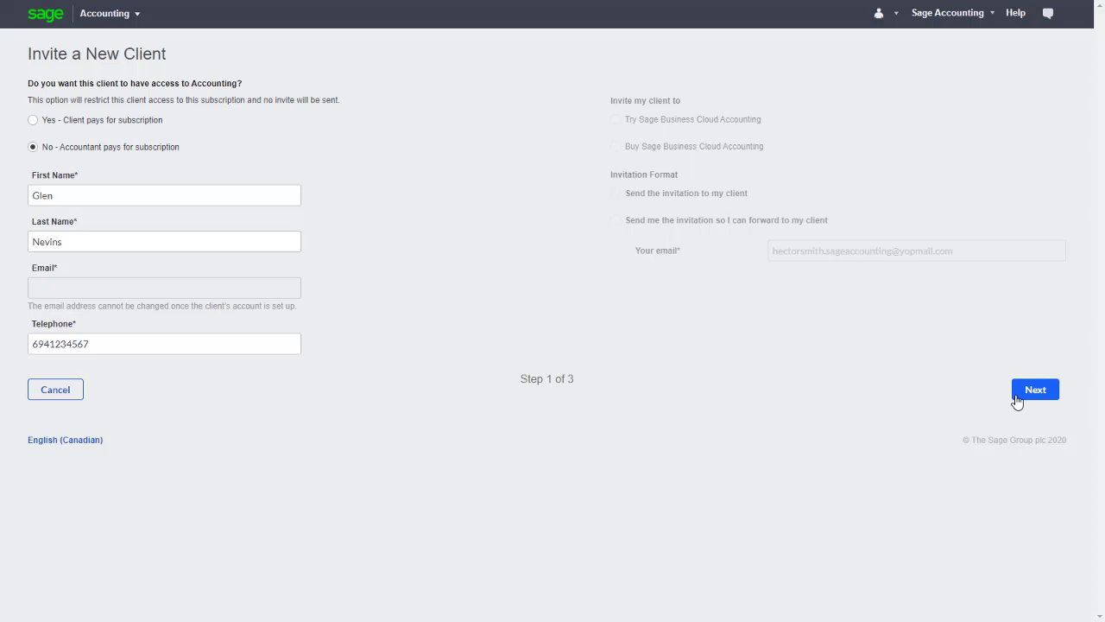
left_click(1035, 389)
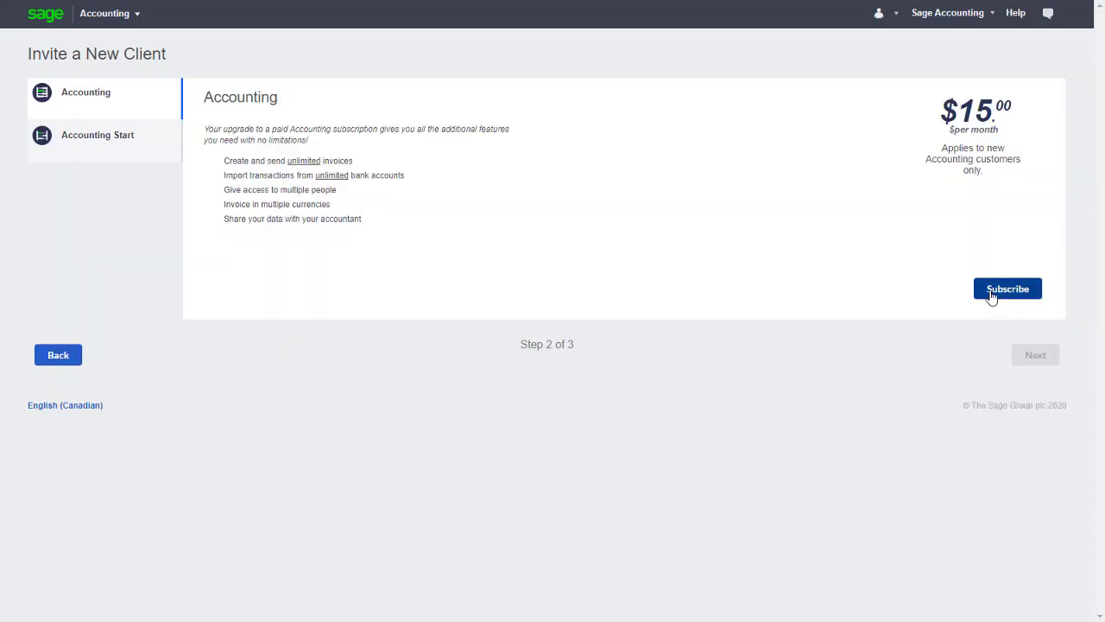
left_click(1008, 288)
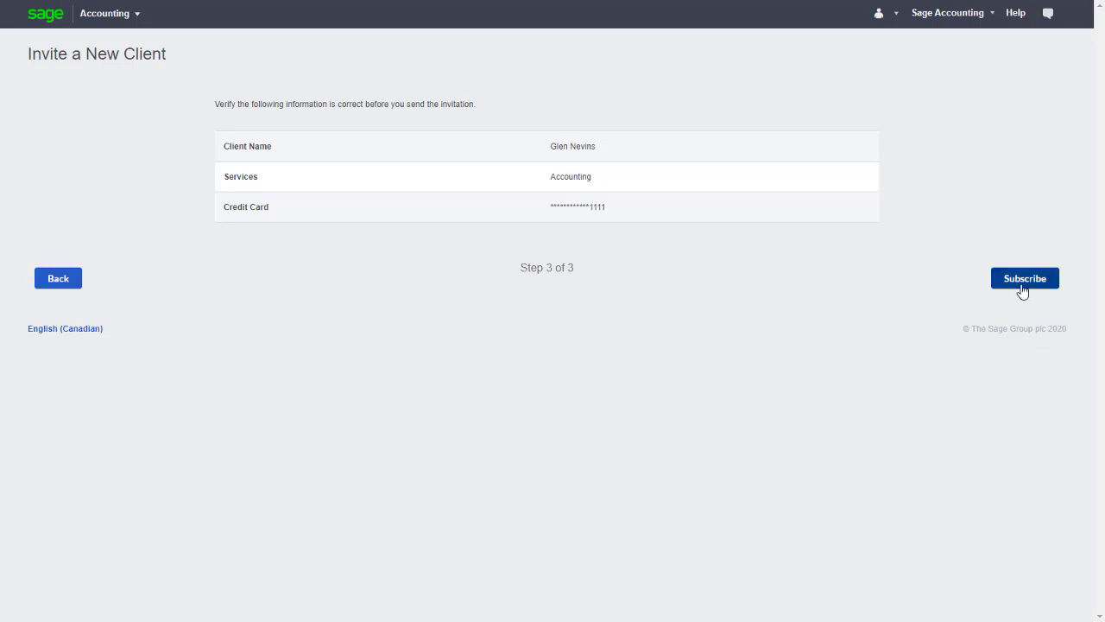
left_click(1024, 277)
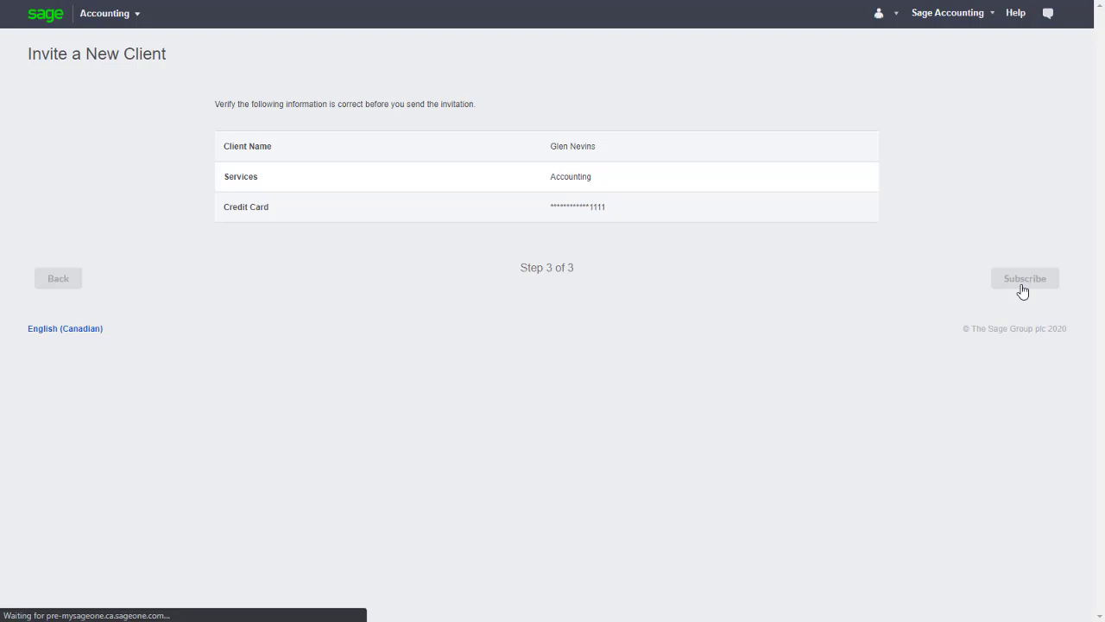
left_click(1024, 277)
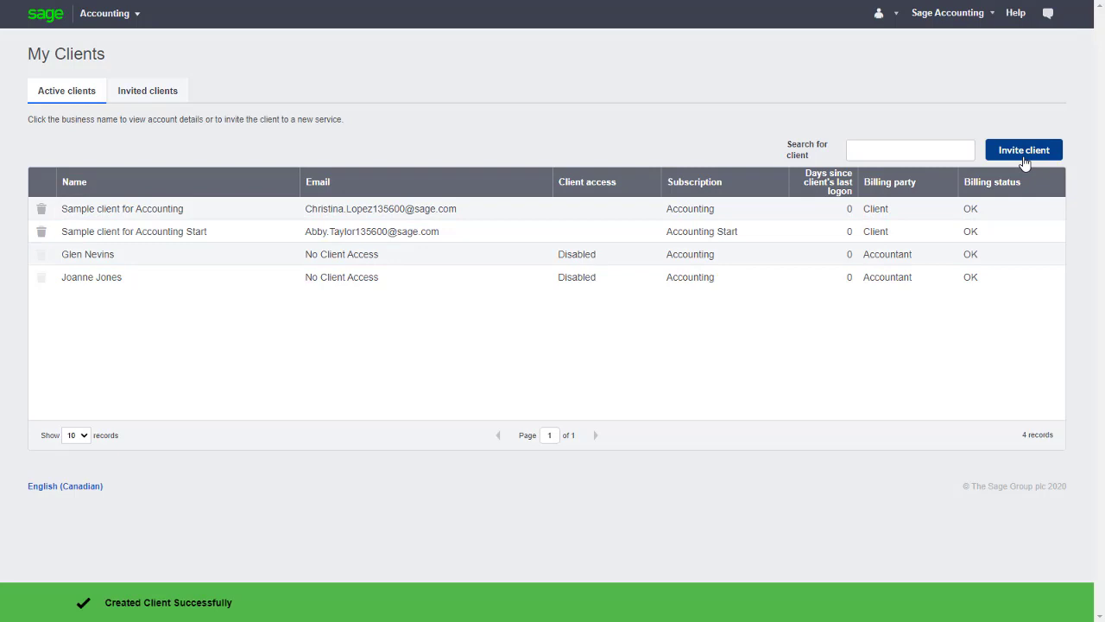
left_click(1024, 149)
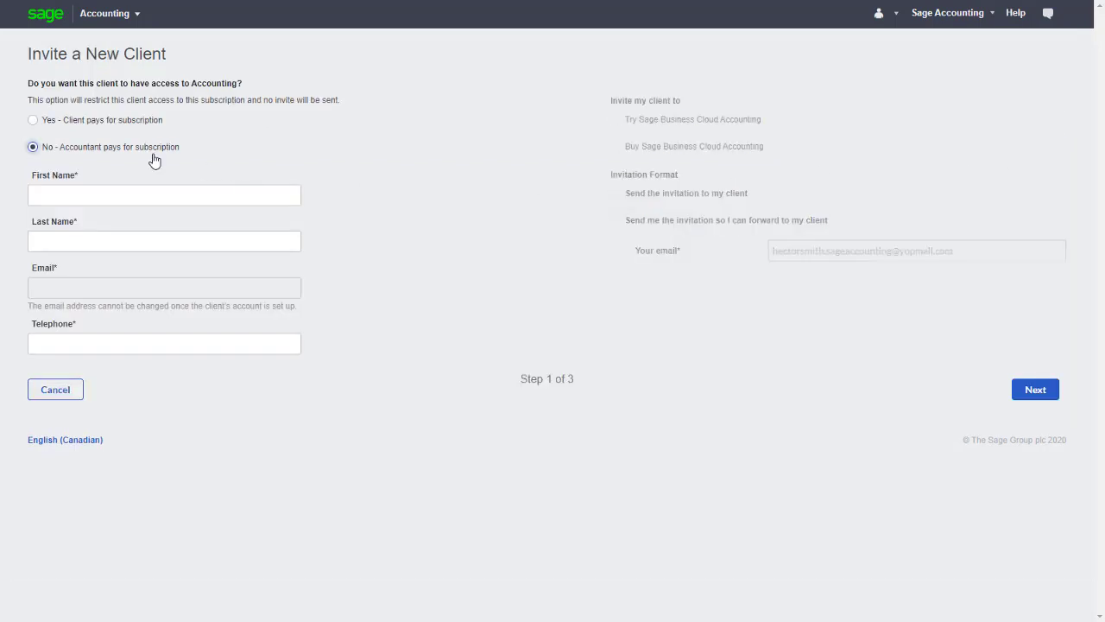
type("Smith")
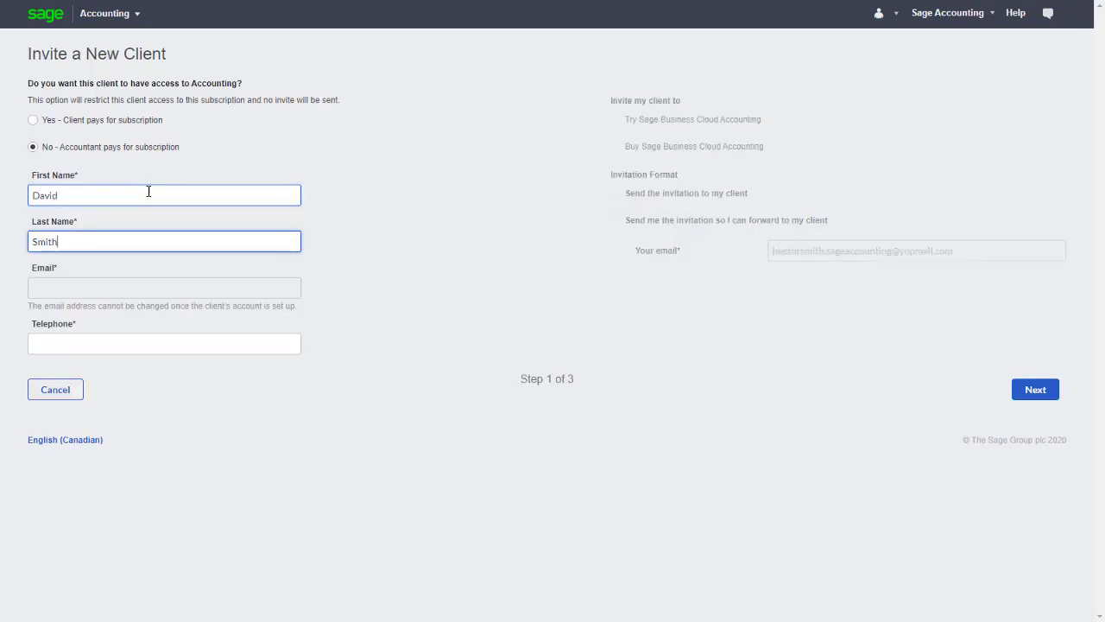
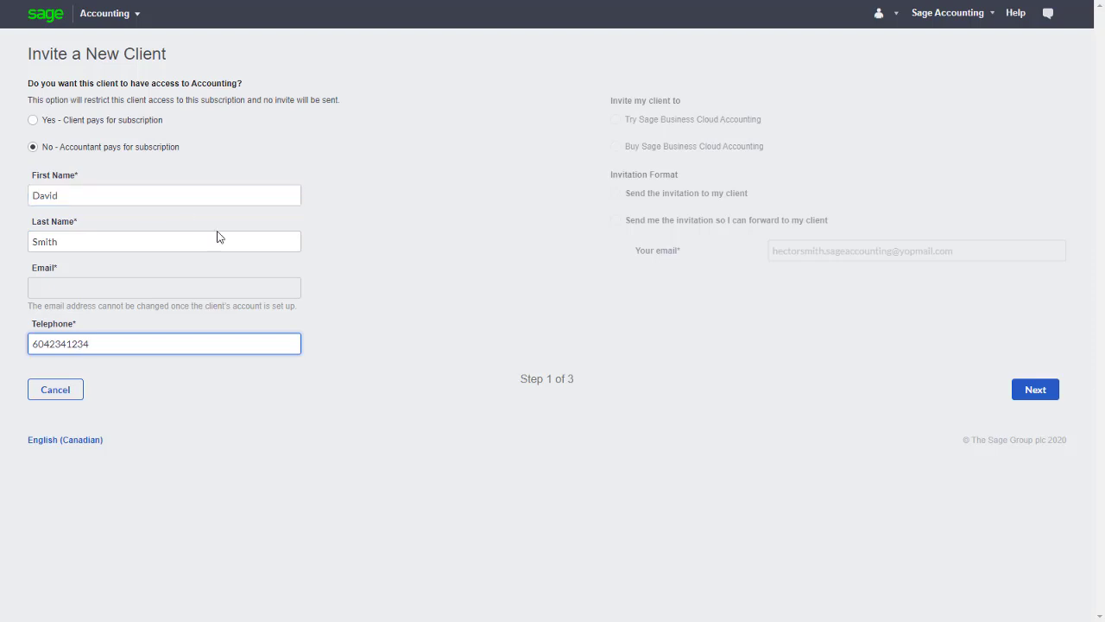
left_click(1035, 389)
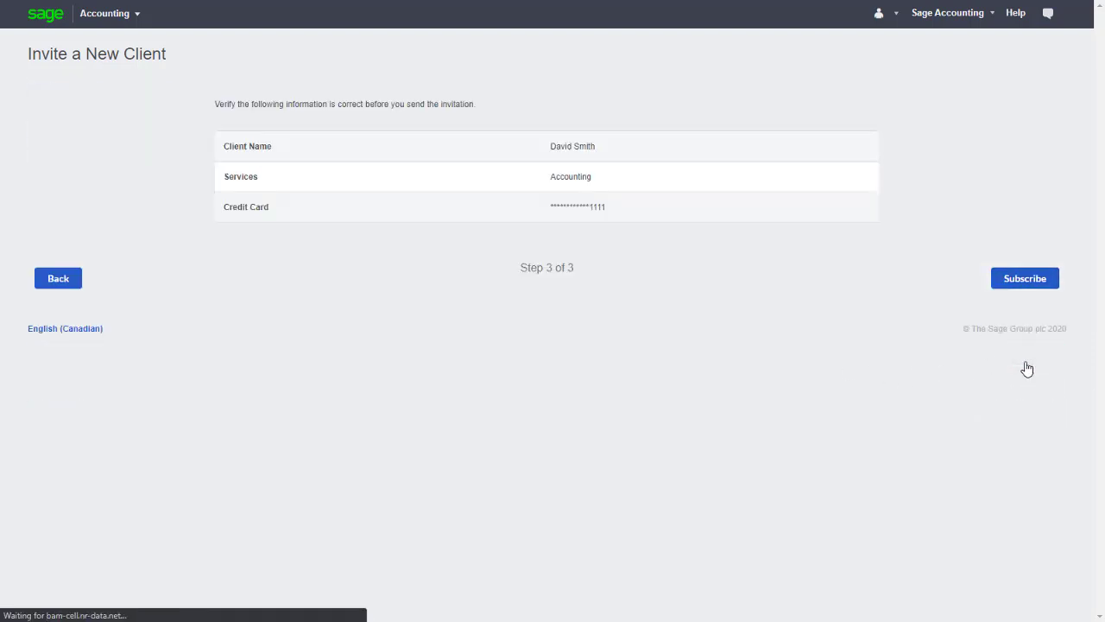
left_click(1024, 277)
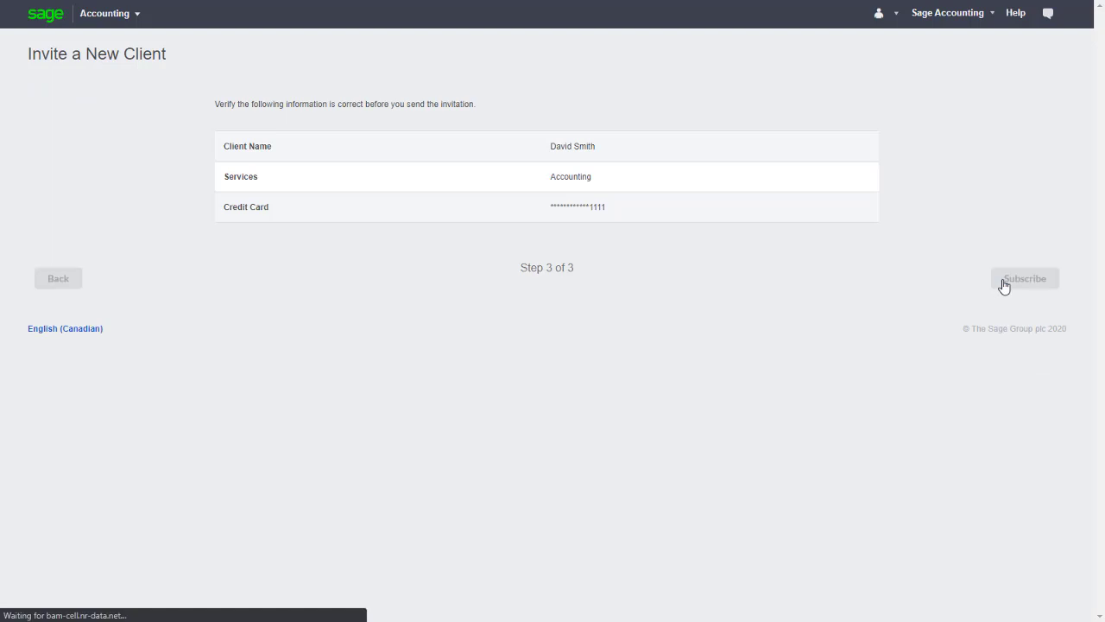
left_click(1025, 278)
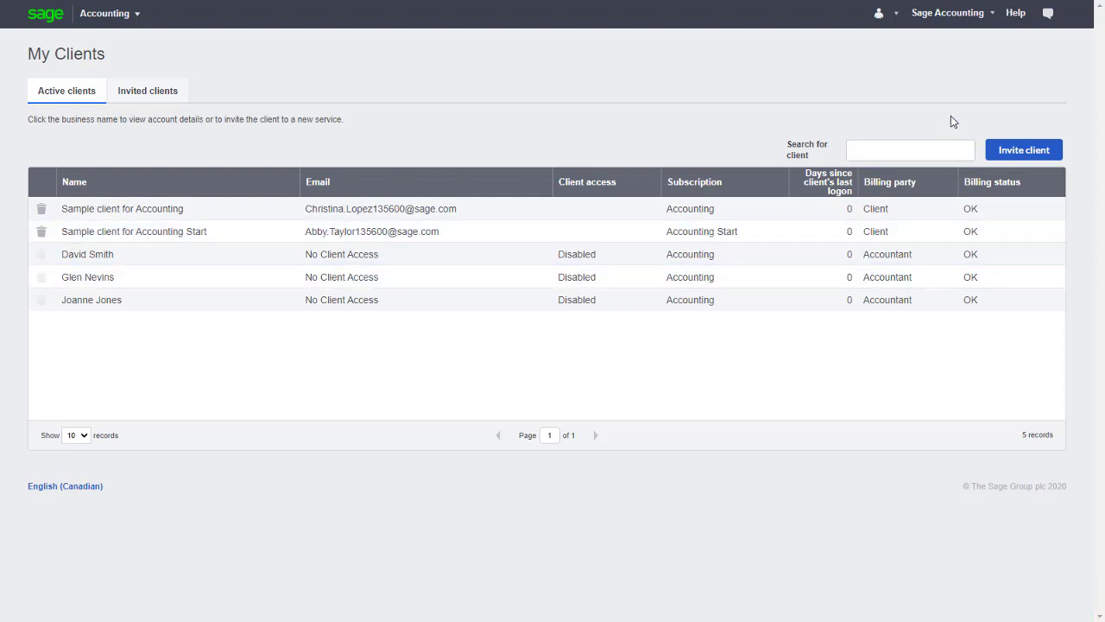
left_click(947, 12)
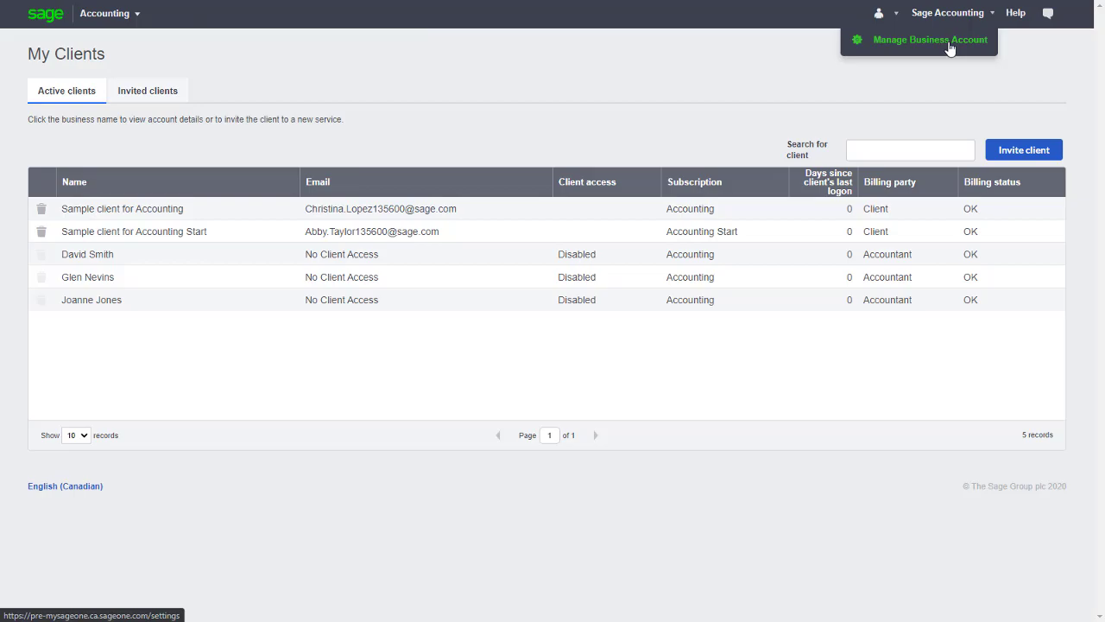
- In Manage Business Account subscriptions, save a different billing card expiring March 2026
left_click(929, 40)
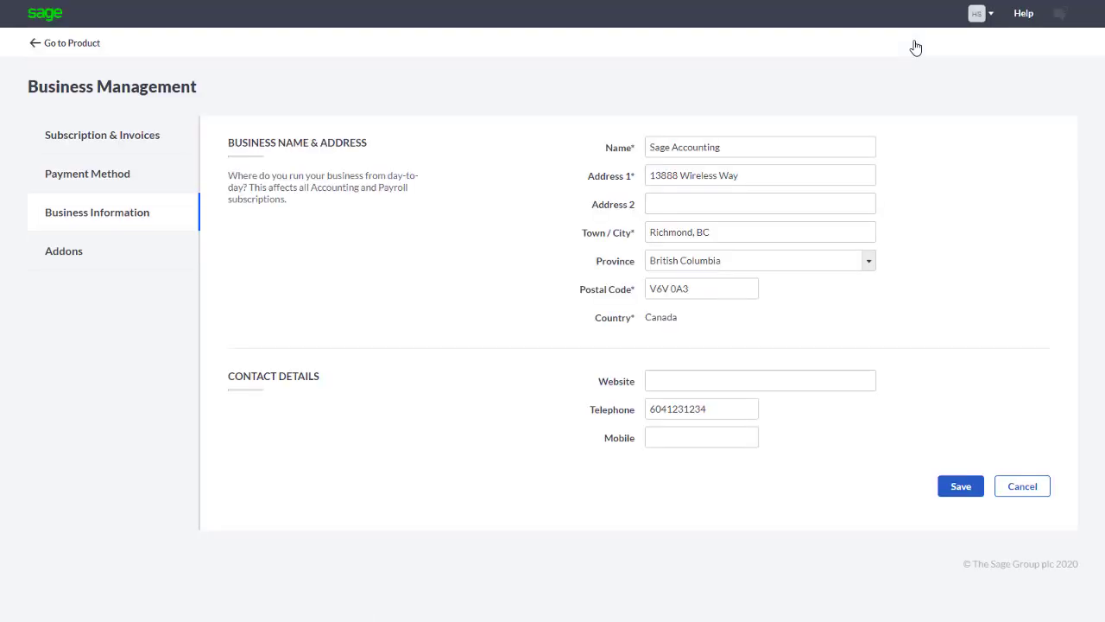
left_click(87, 173)
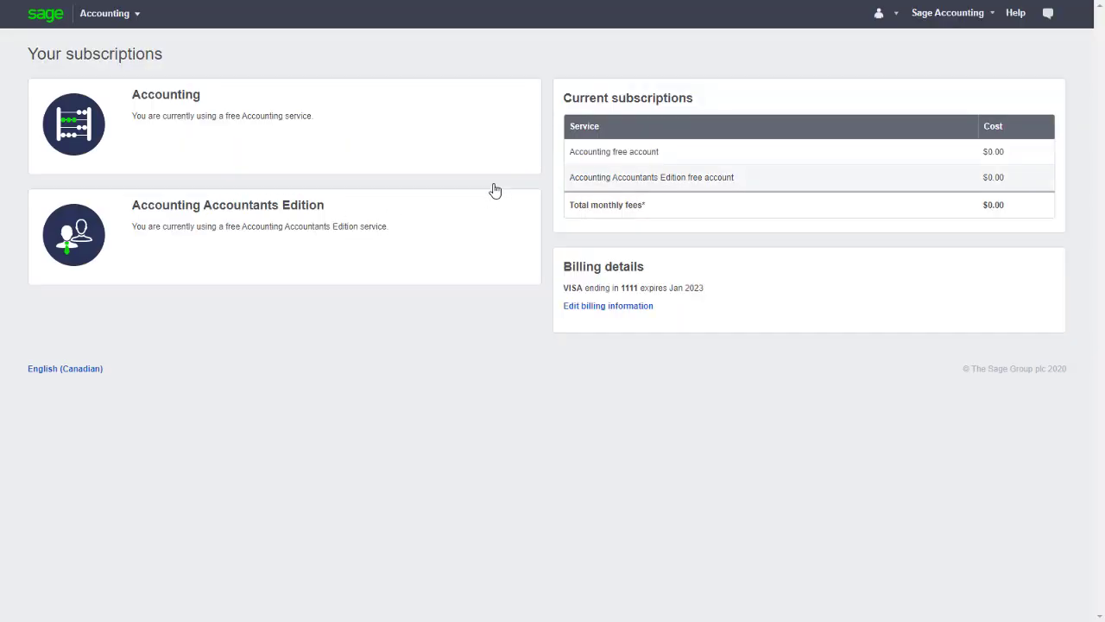
mouse_move(608, 306)
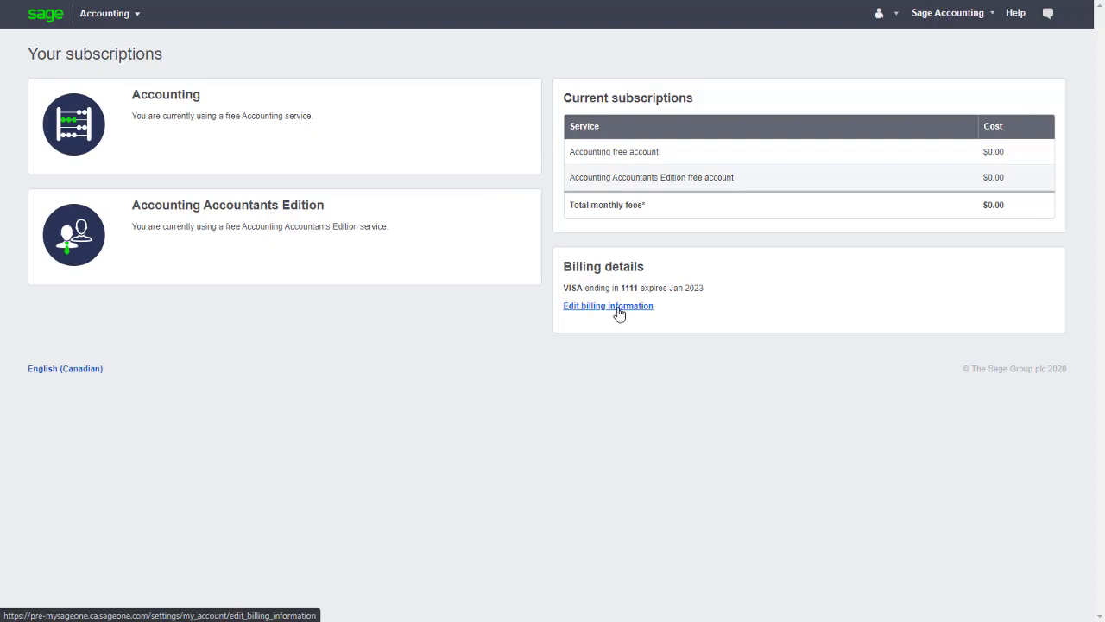
left_click(607, 306)
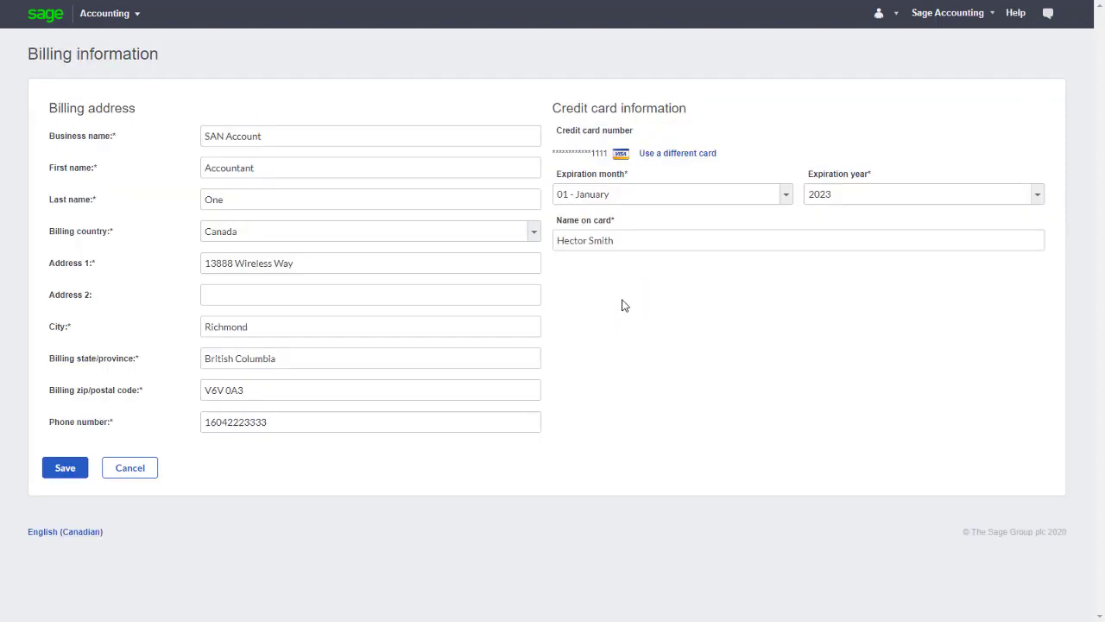
left_click(677, 153)
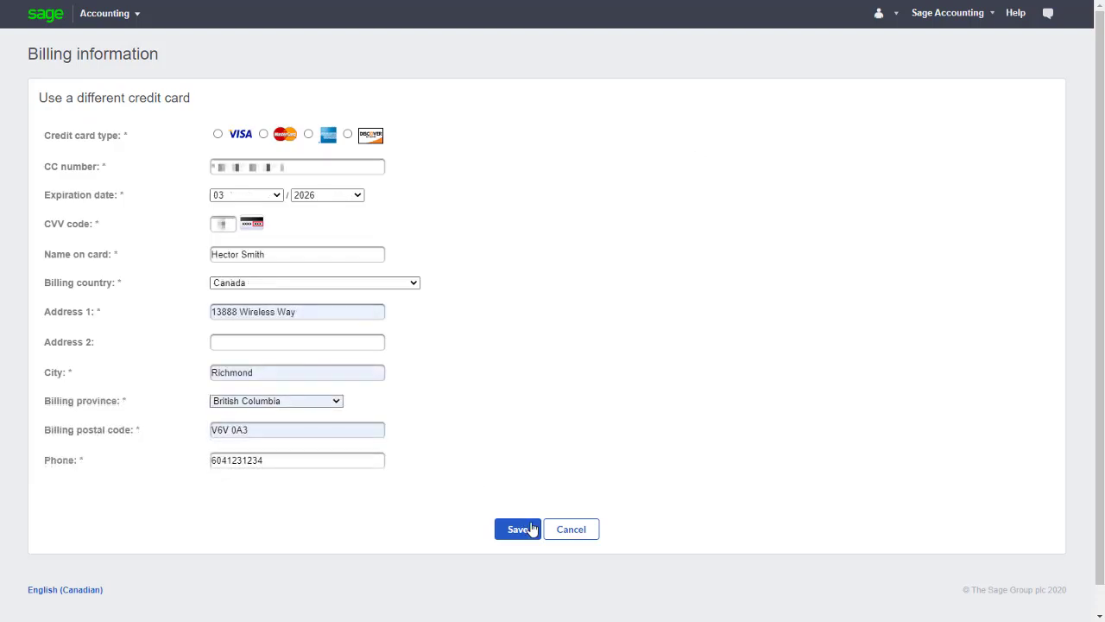
left_click(518, 528)
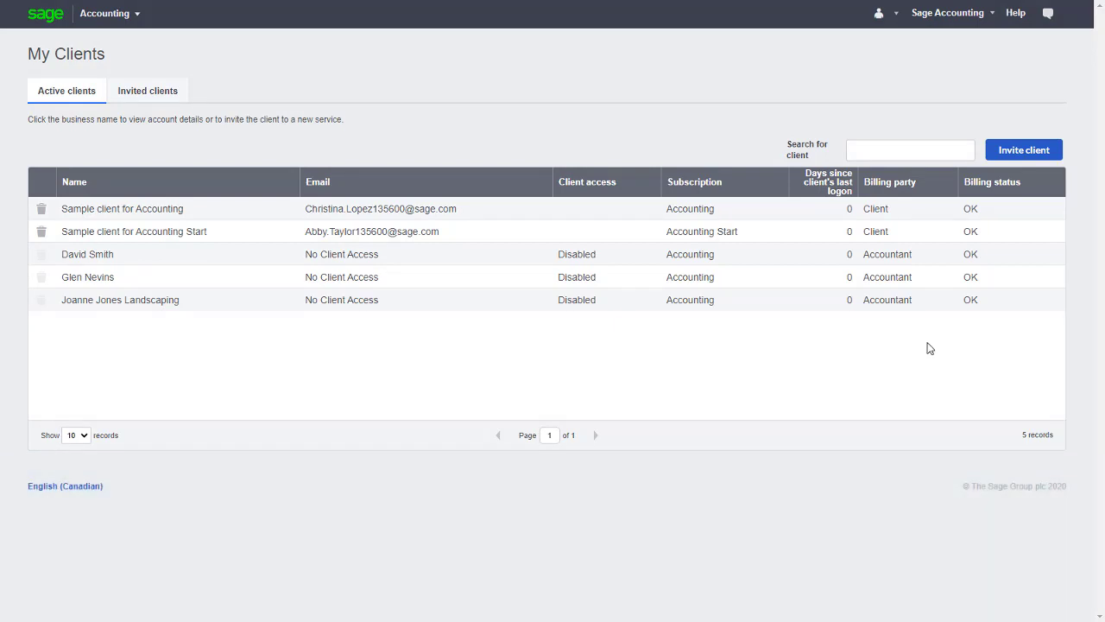
left_click(120, 299)
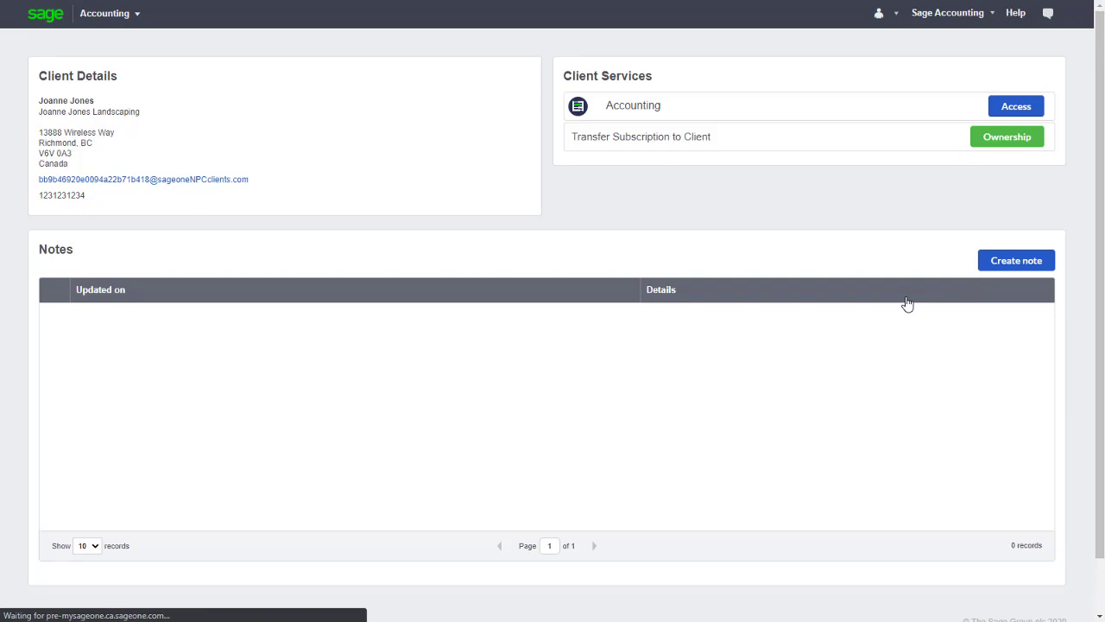
left_click(1016, 106)
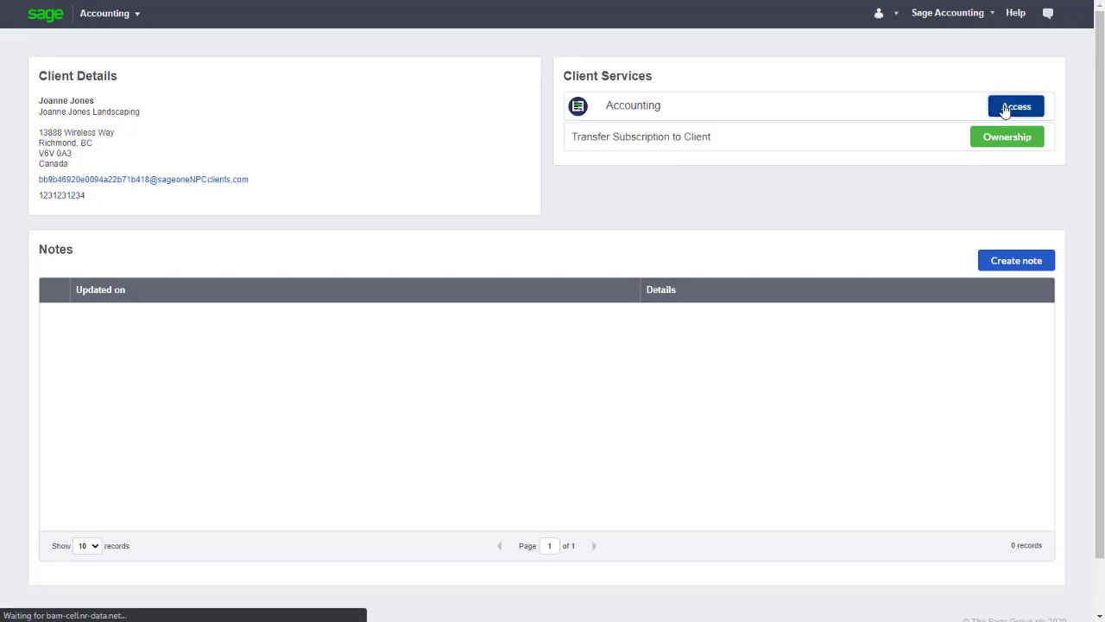
left_click(1016, 105)
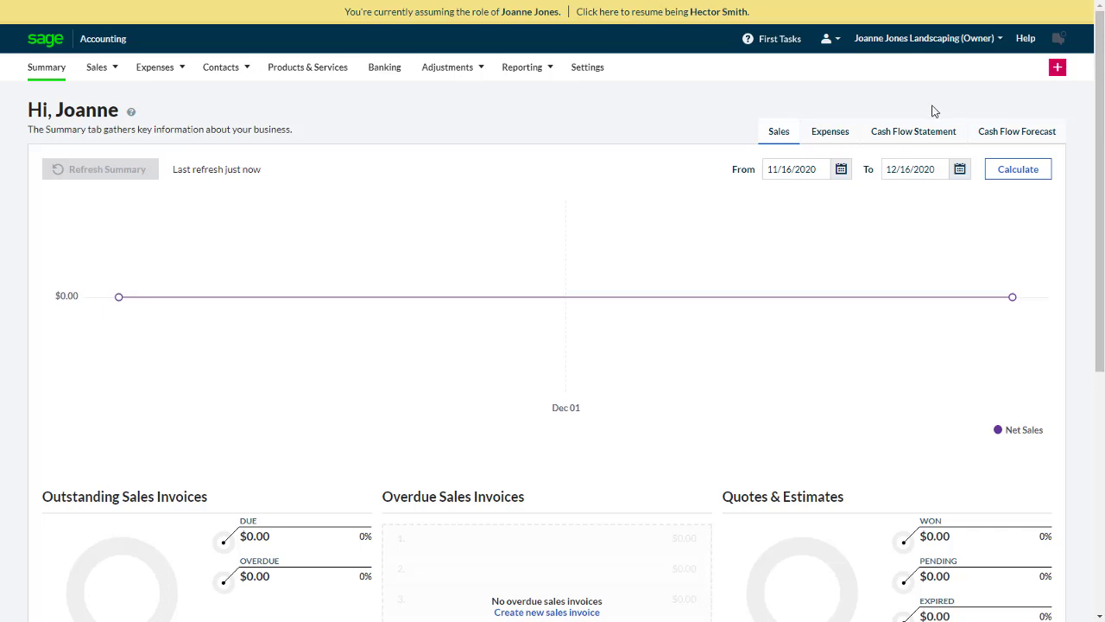
- Open the Invite User form from Settings > User Management in Joanne Jones Landscaping's business
left_click(587, 67)
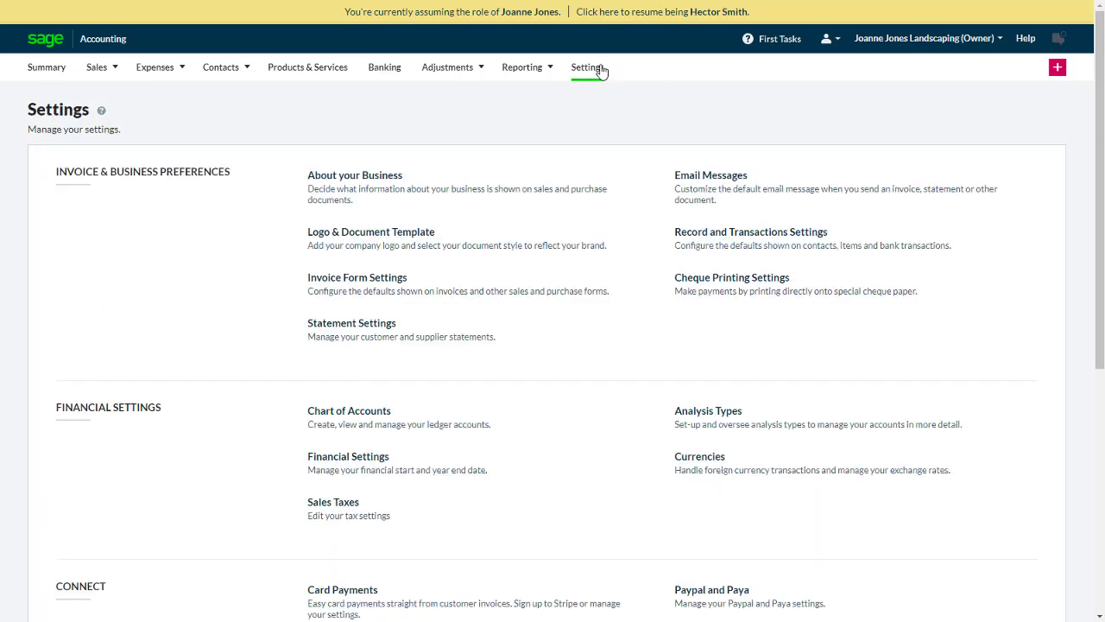
scroll("down", 3)
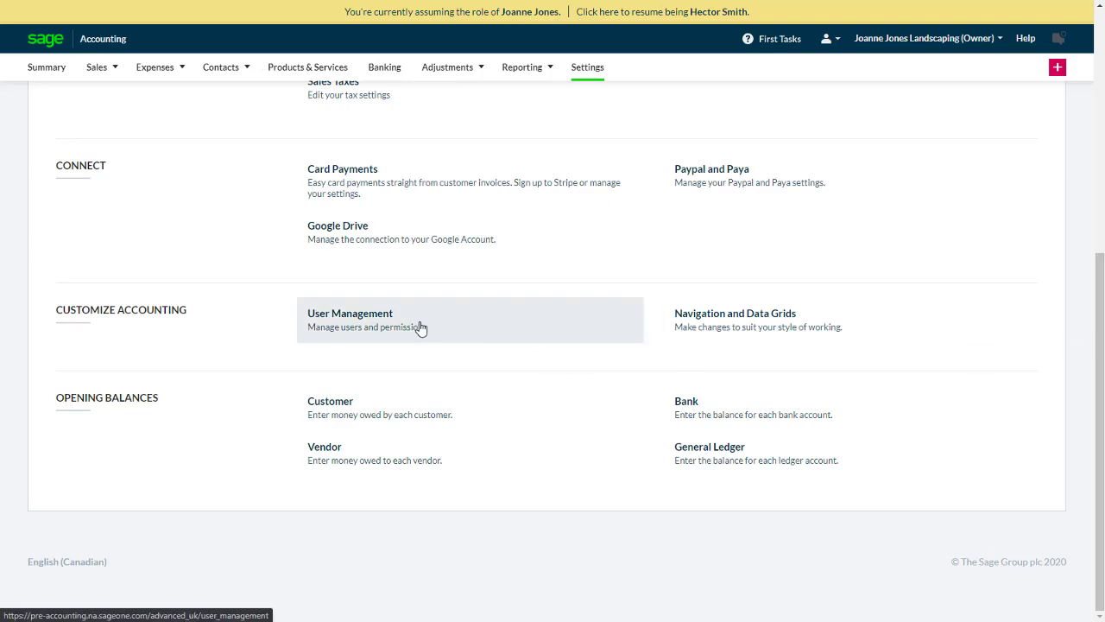
left_click(350, 319)
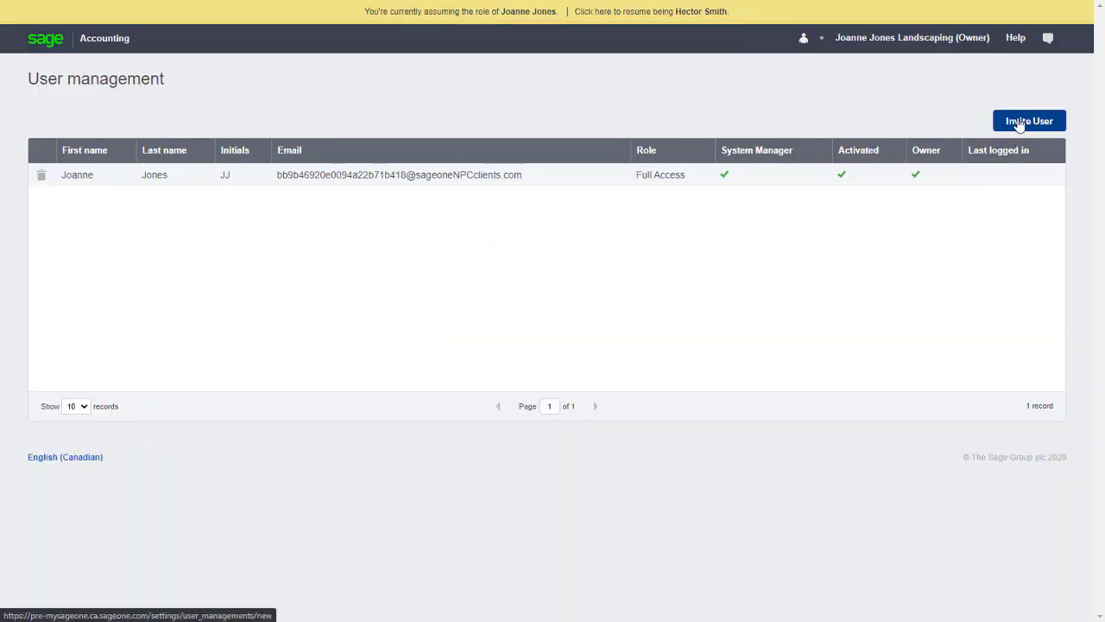
left_click(1029, 120)
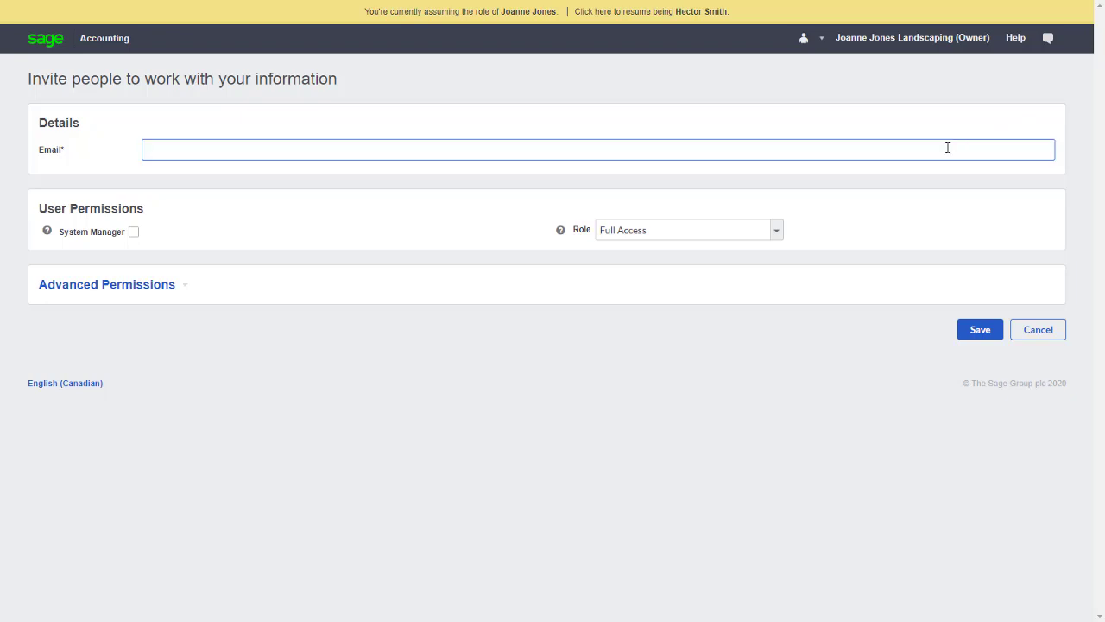
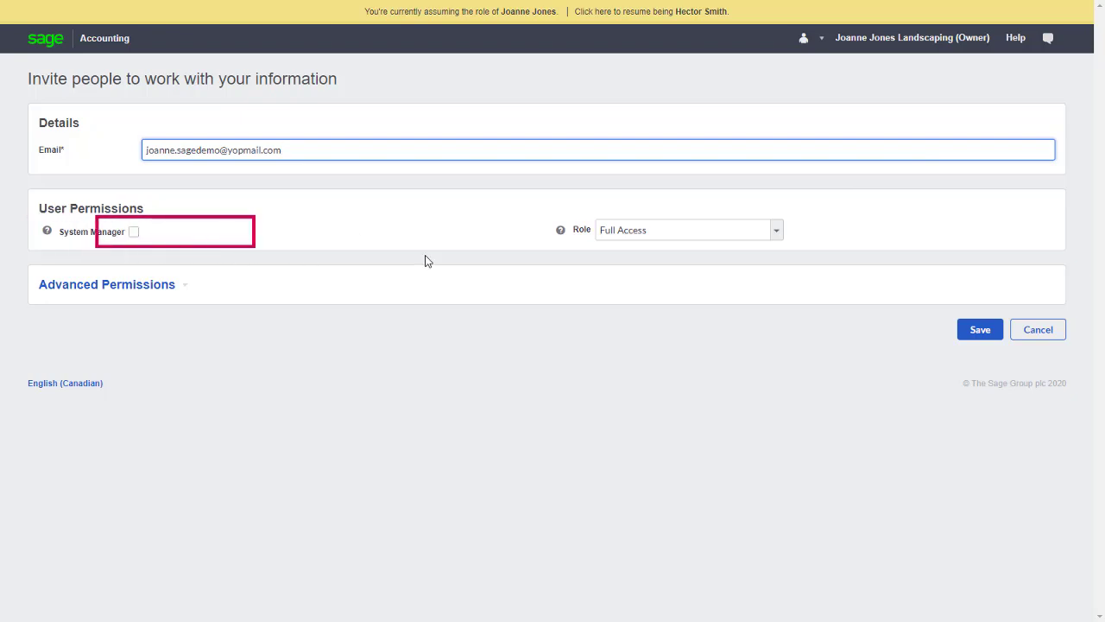
left_click(775, 230)
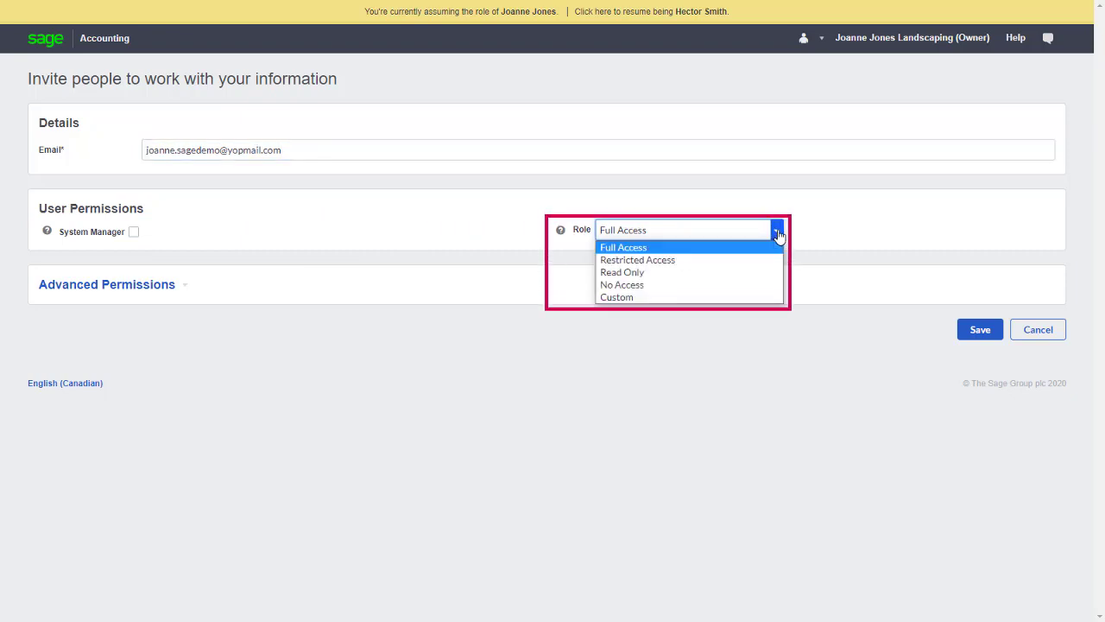
left_click(622, 272)
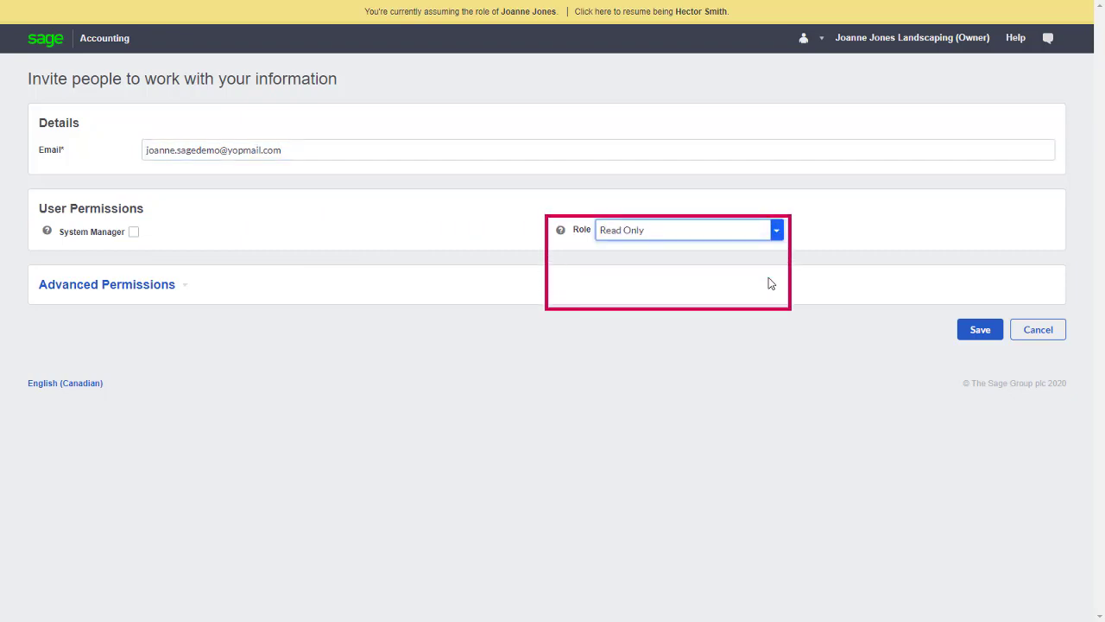
left_click(107, 284)
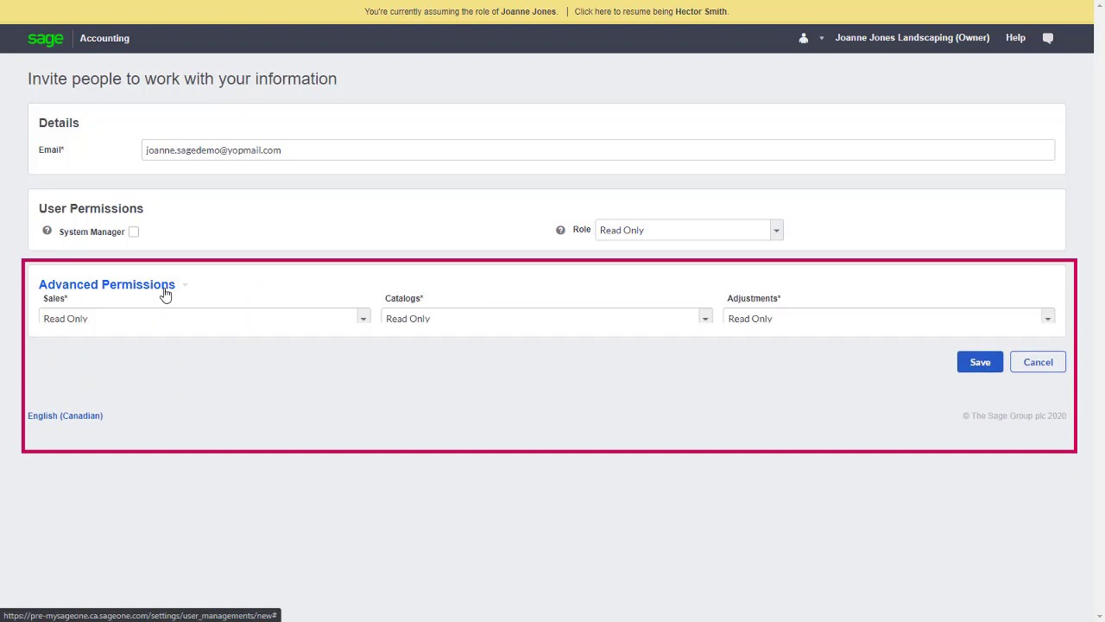
left_click(106, 284)
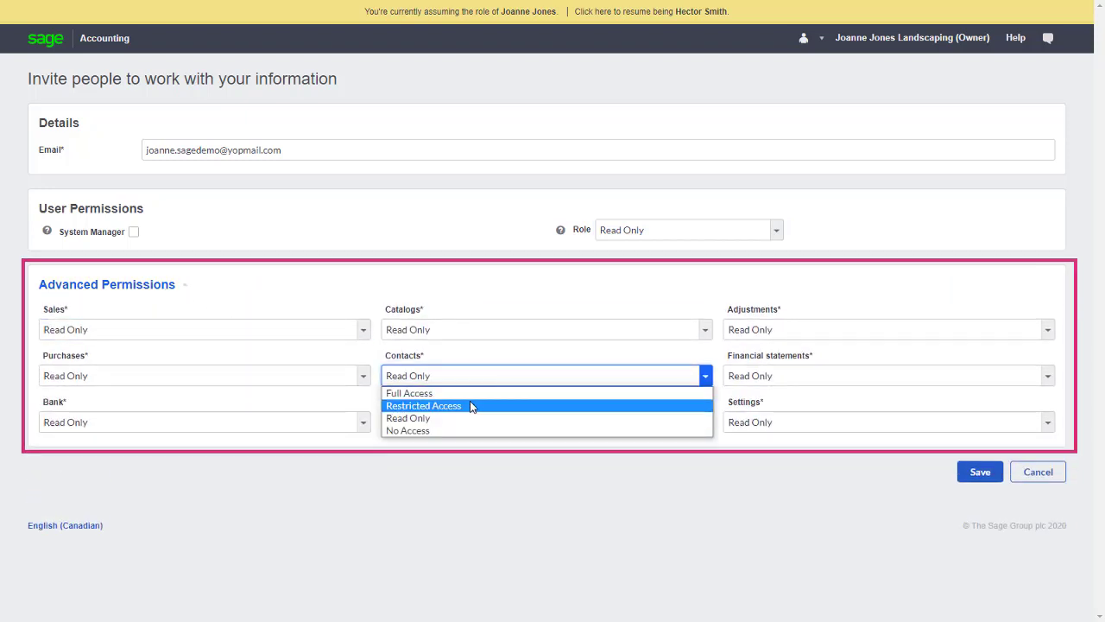
left_click(409, 393)
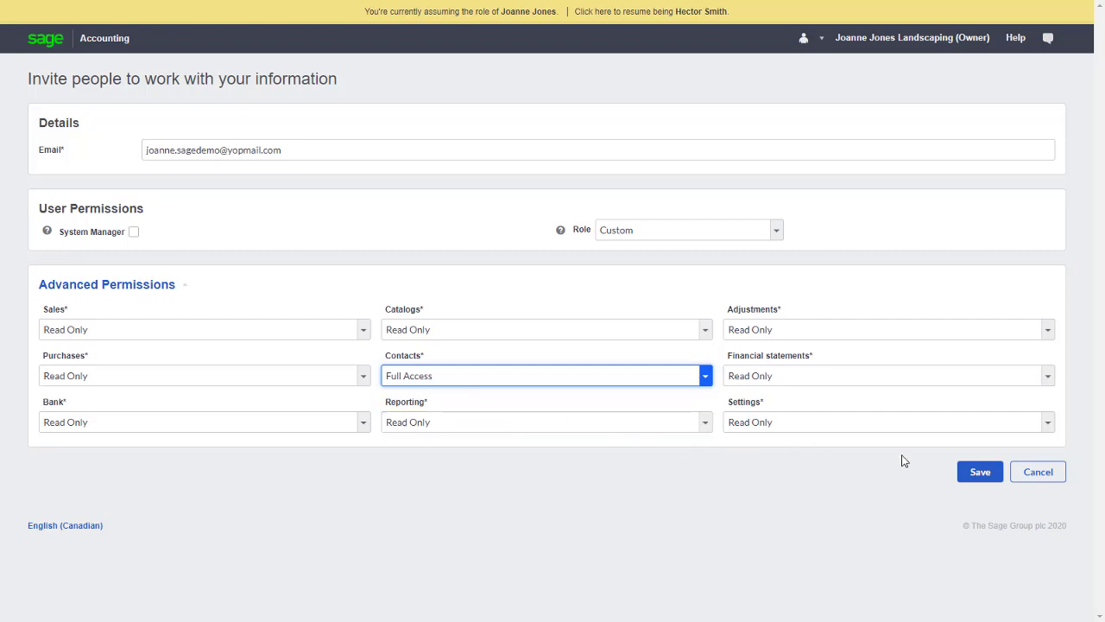
left_click(979, 471)
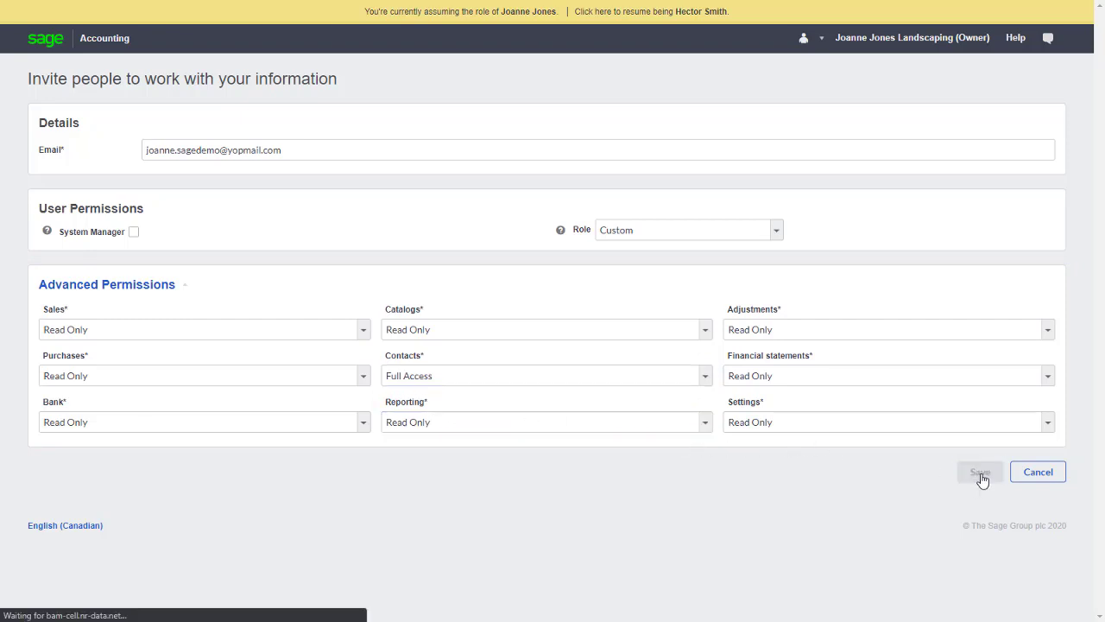
left_click(979, 471)
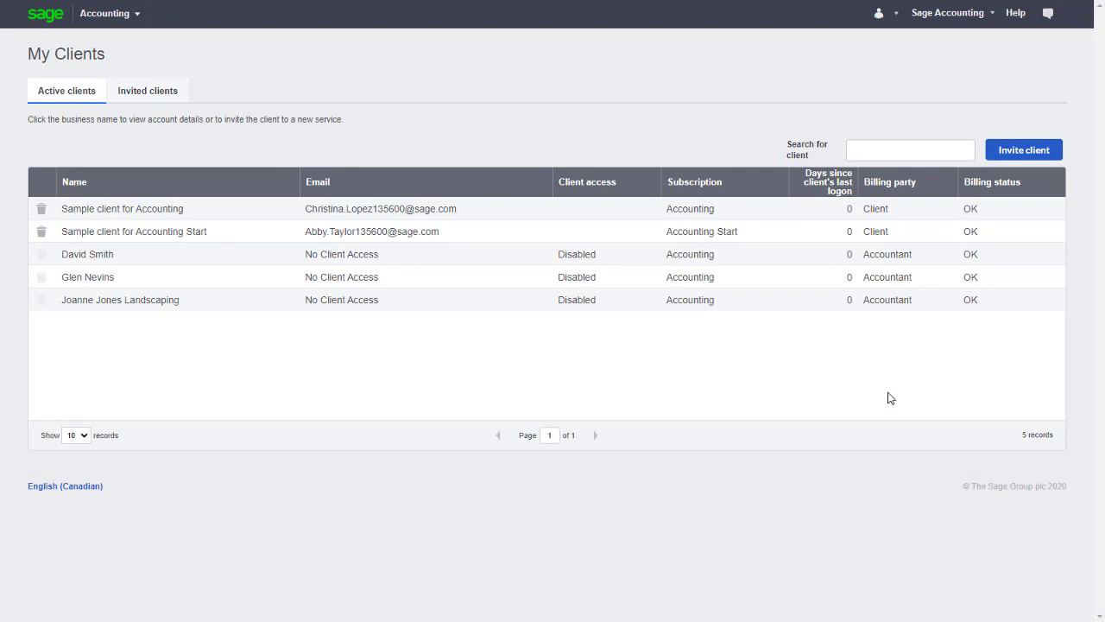
mouse_move(891, 395)
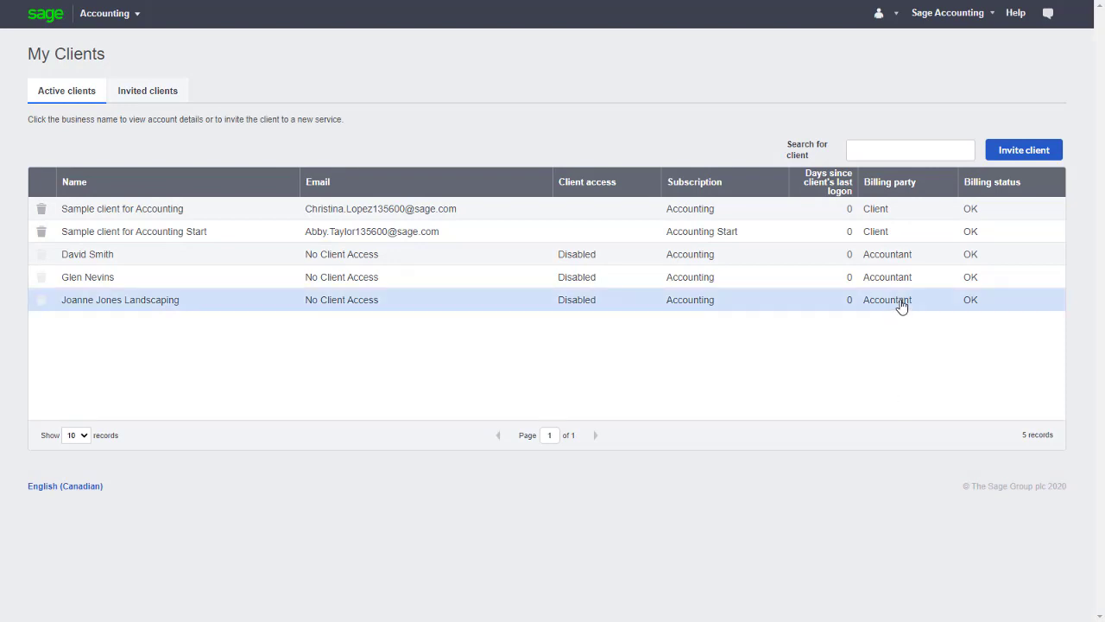
left_click(120, 300)
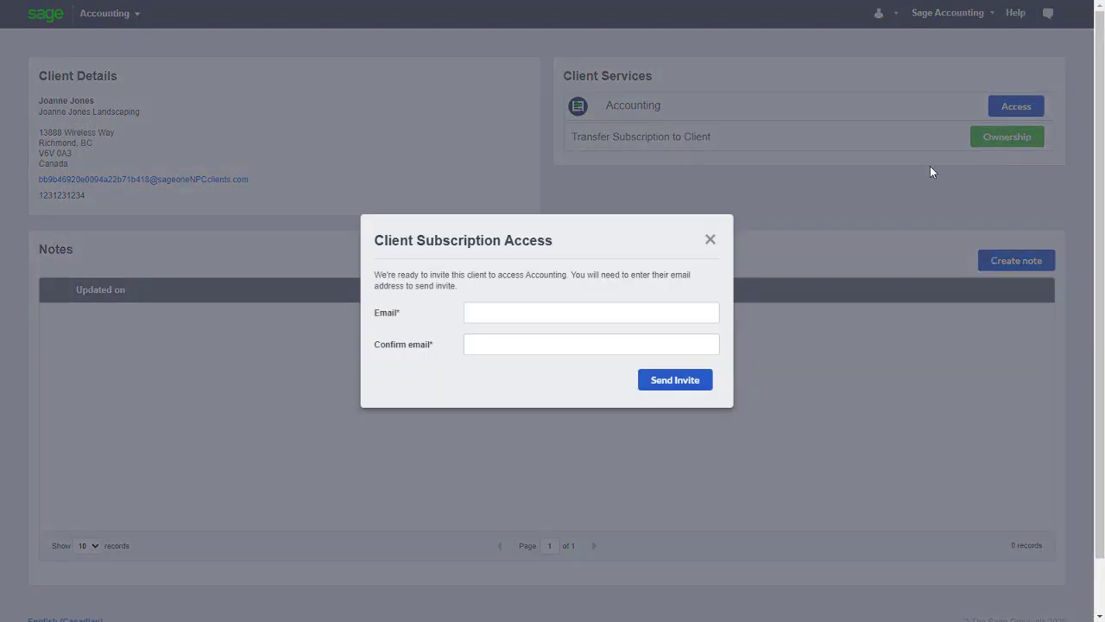
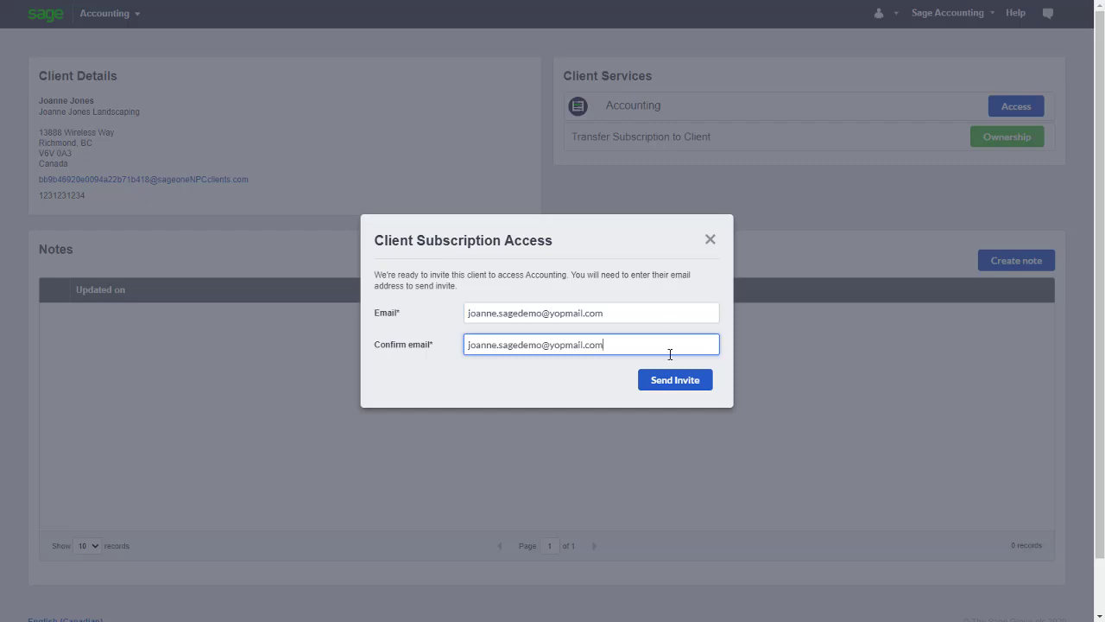
left_click(675, 380)
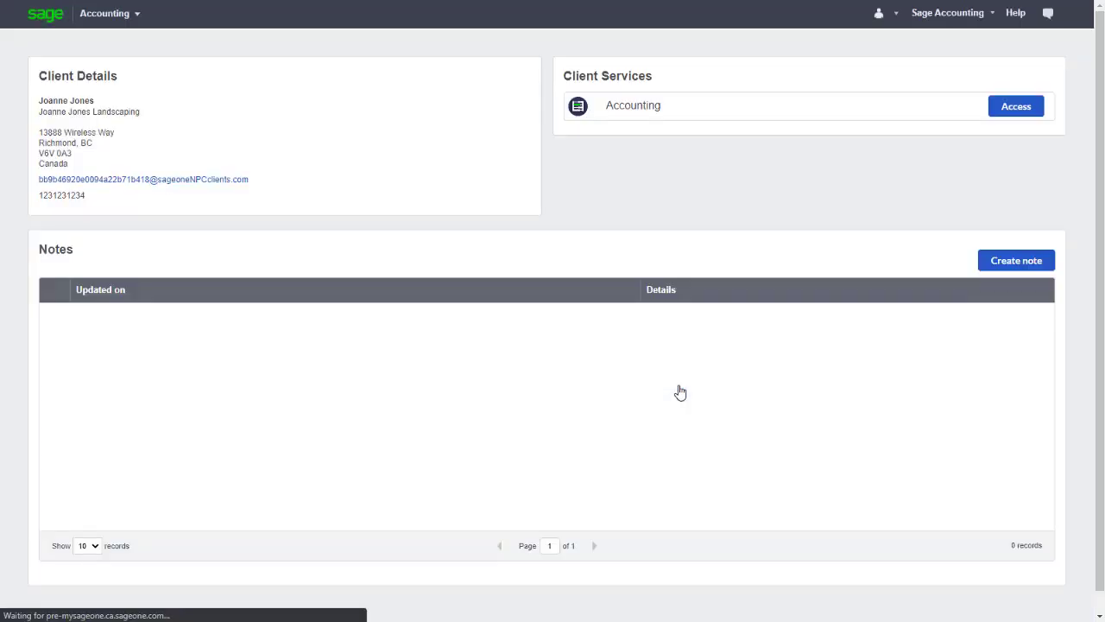
left_click(1016, 106)
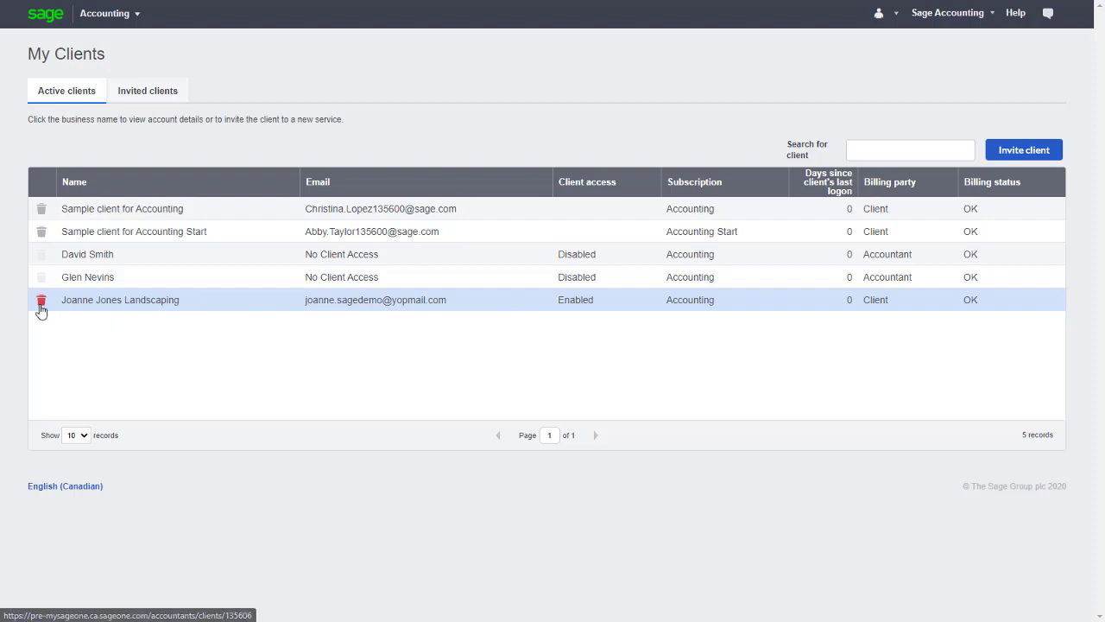
left_click(41, 300)
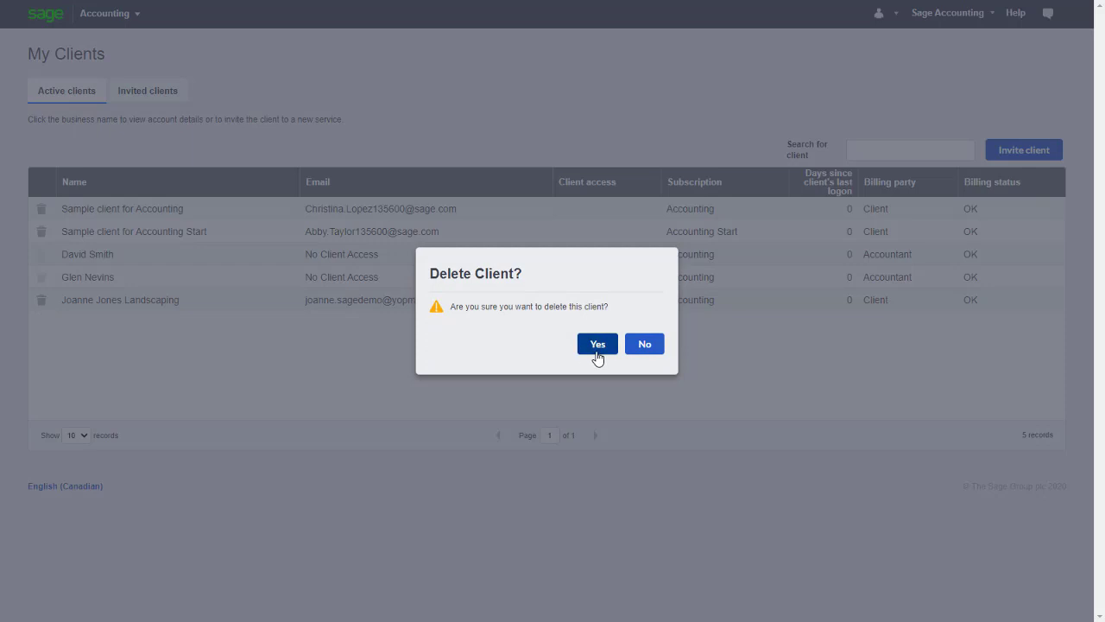
left_click(598, 343)
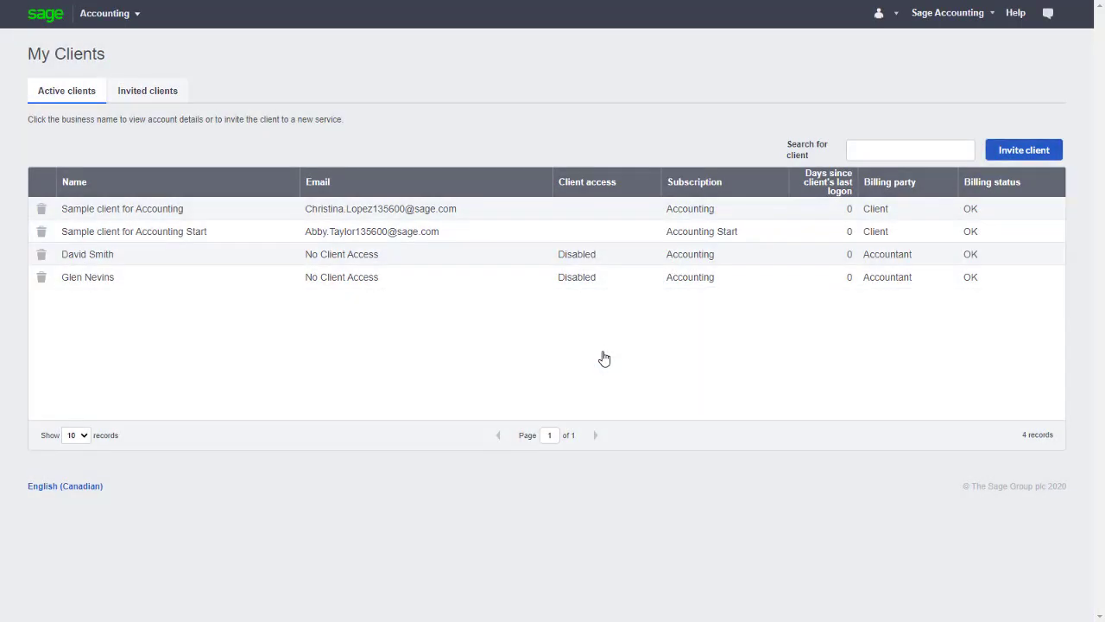